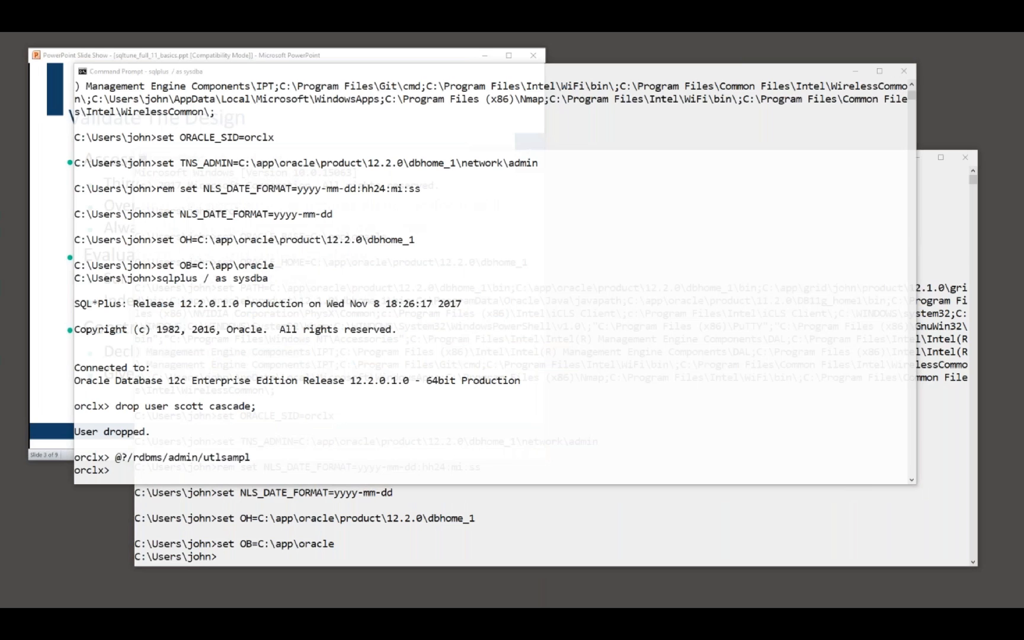
# Step: Query all rows of the emp table, returning the 14 employees
pyautogui.write('select * from emp;')
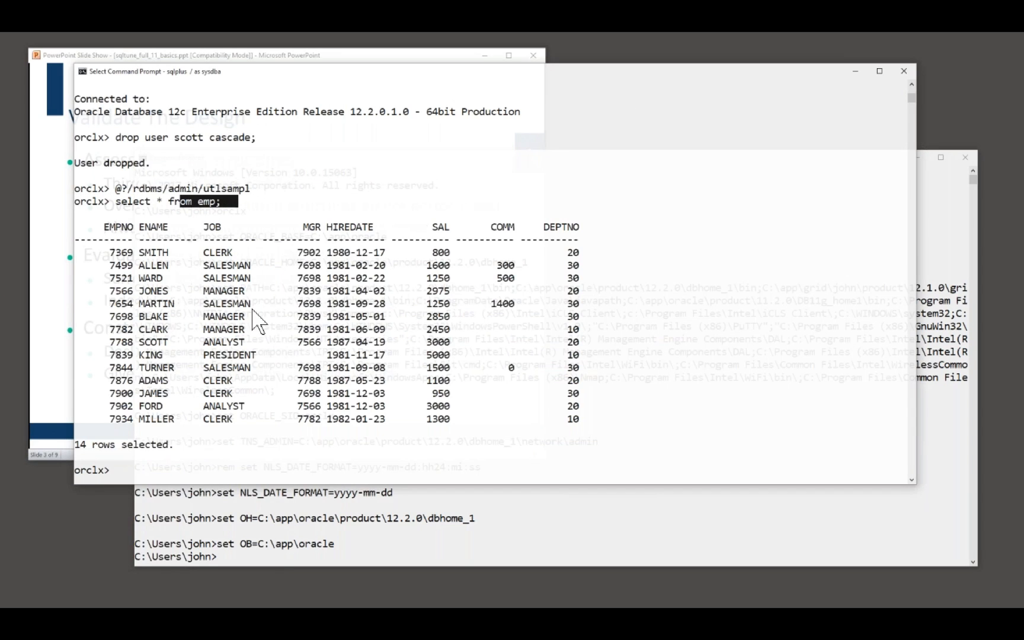
pyautogui.moveTo(294, 307)
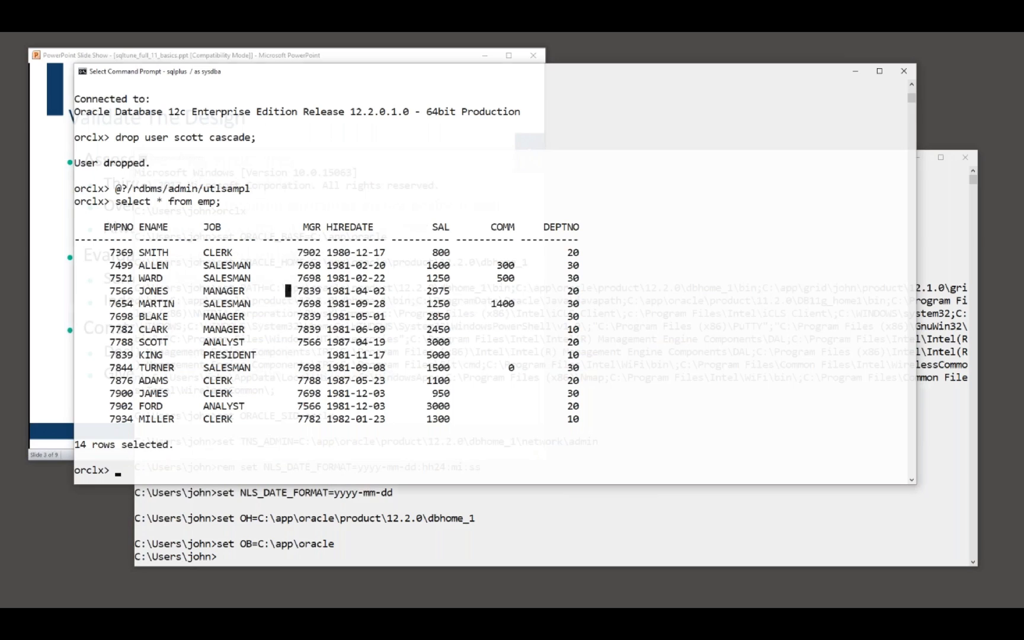
pyautogui.moveTo(285, 285)
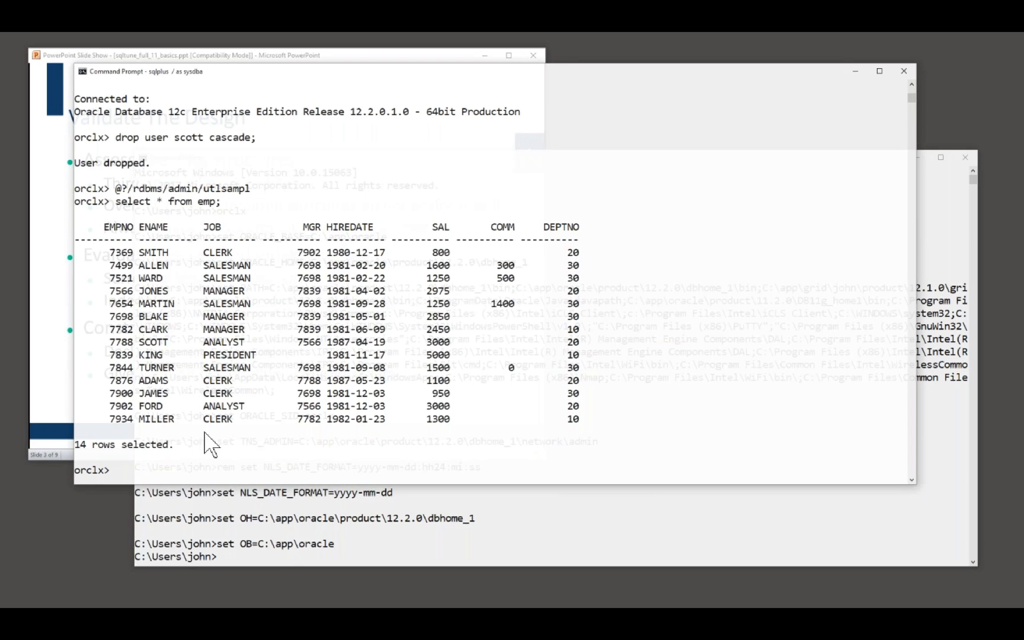
pyautogui.moveTo(143, 432)
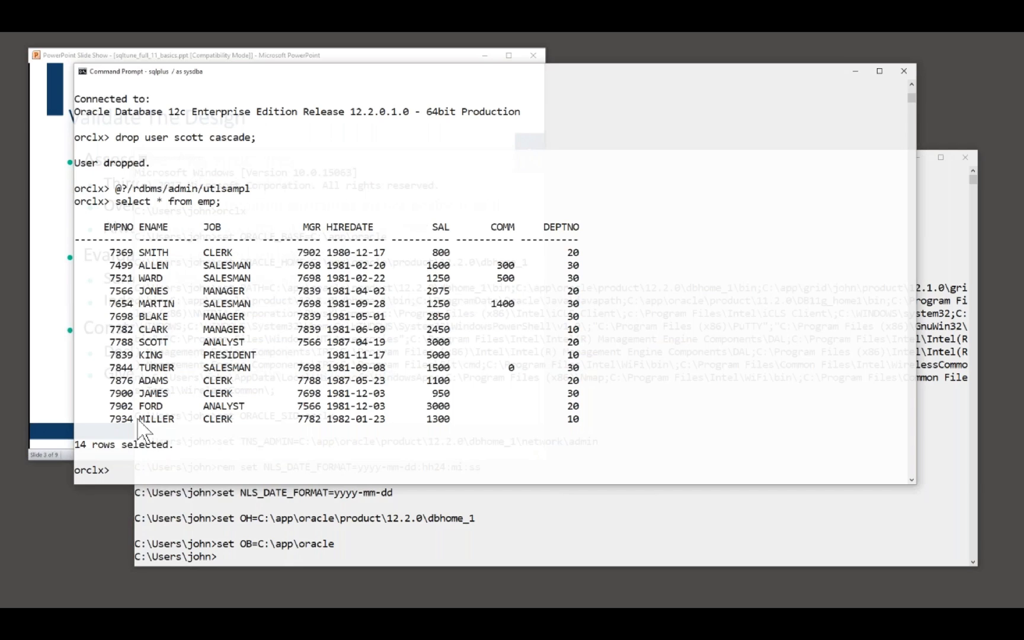
pyautogui.moveTo(344, 423)
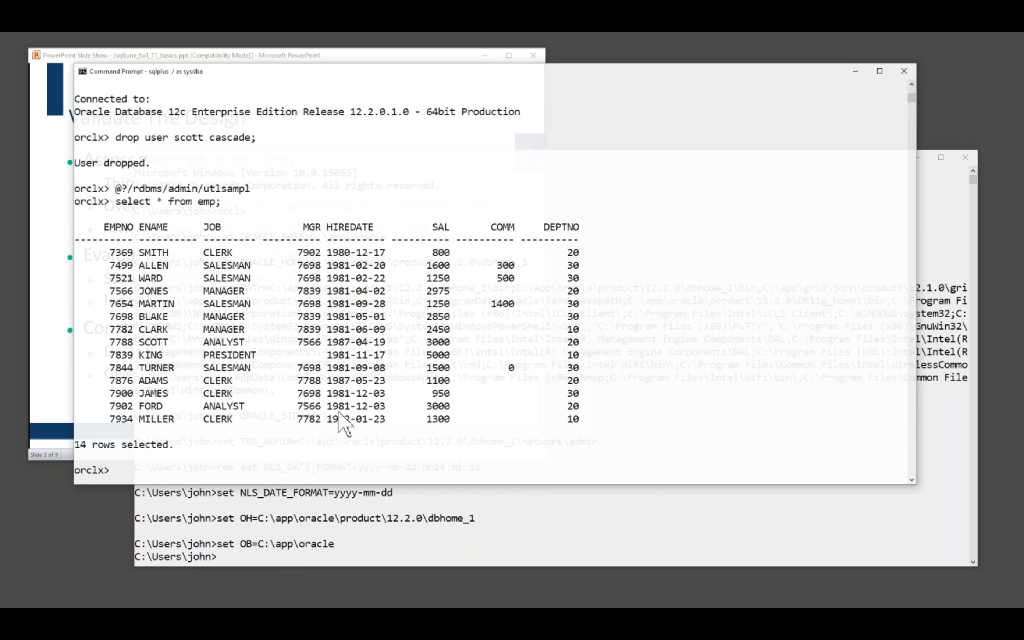
pyautogui.moveTo(313, 424)
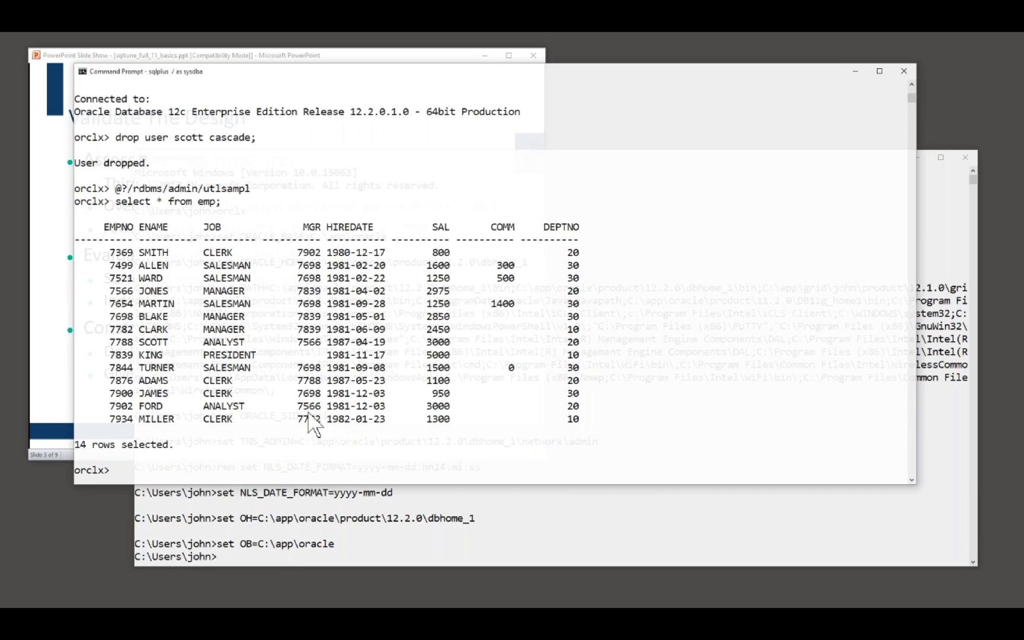
# Step: Query emp for hiredate='1982-01-23', returning only MILLER's row
pyautogui.write("select * from emp where hiredate='1982-01-23';")
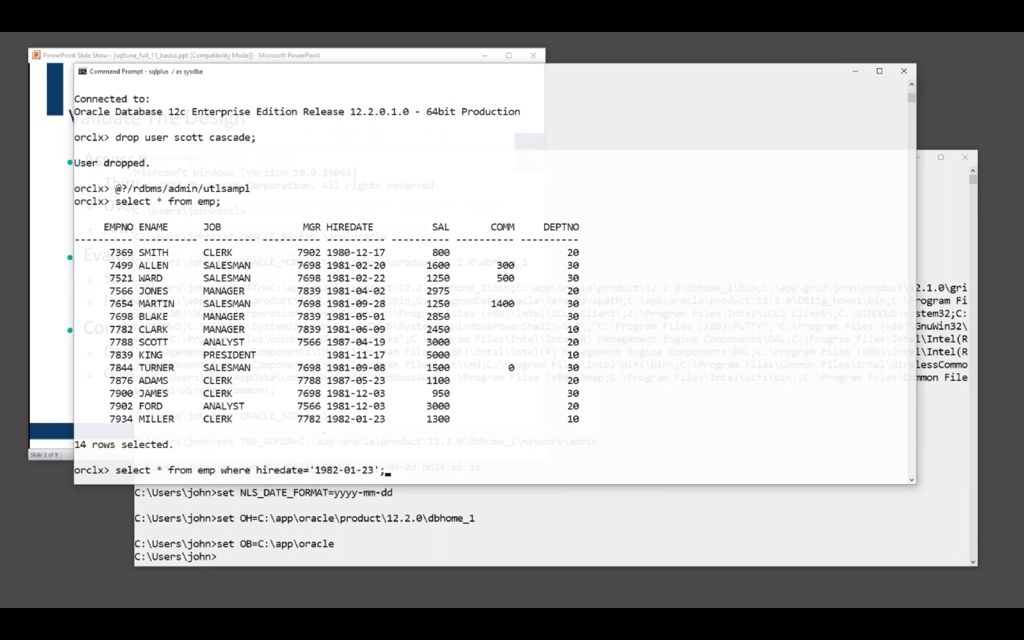
pyautogui.moveTo(325, 484)
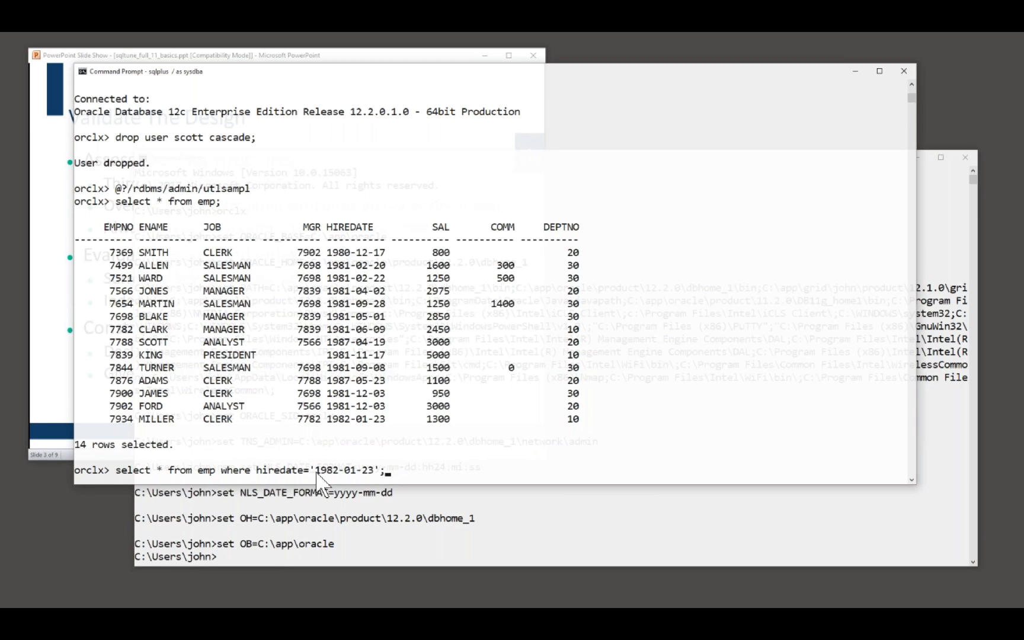
pyautogui.moveTo(406, 464)
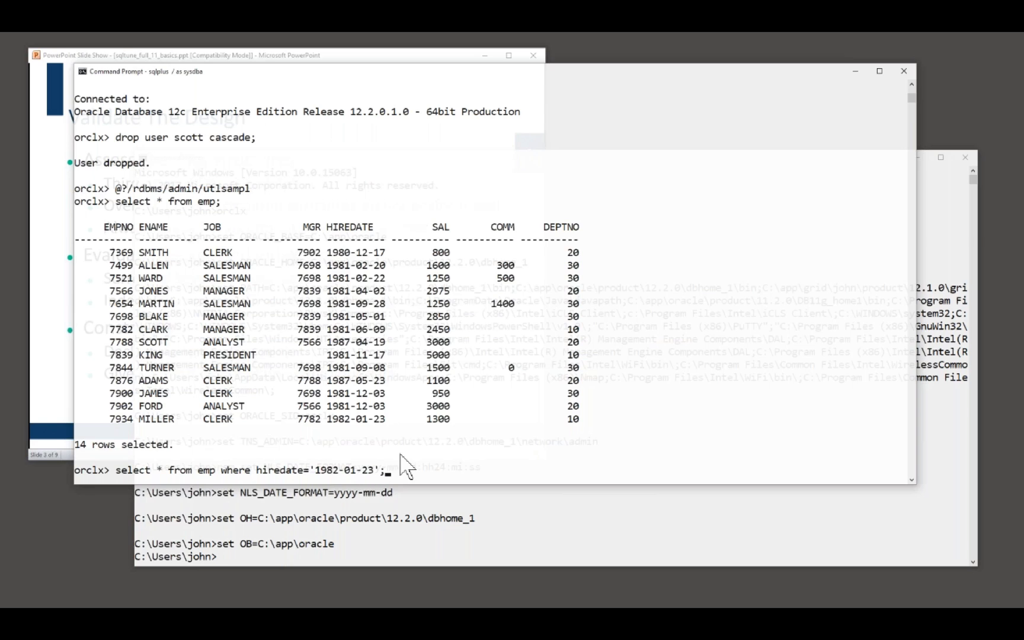
pyautogui.press('Return')
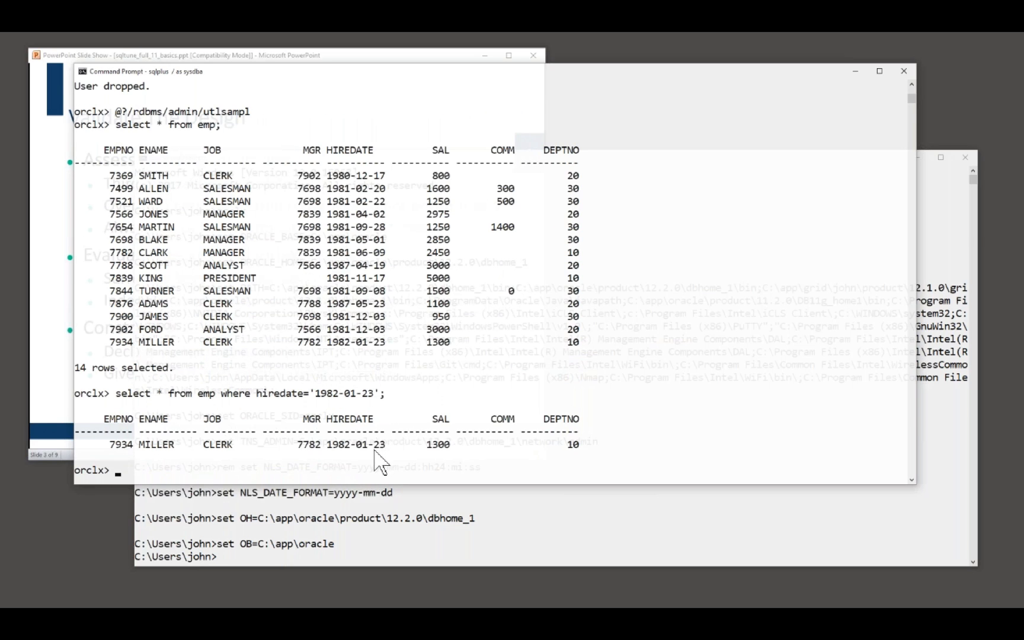
pyautogui.moveTo(322, 406)
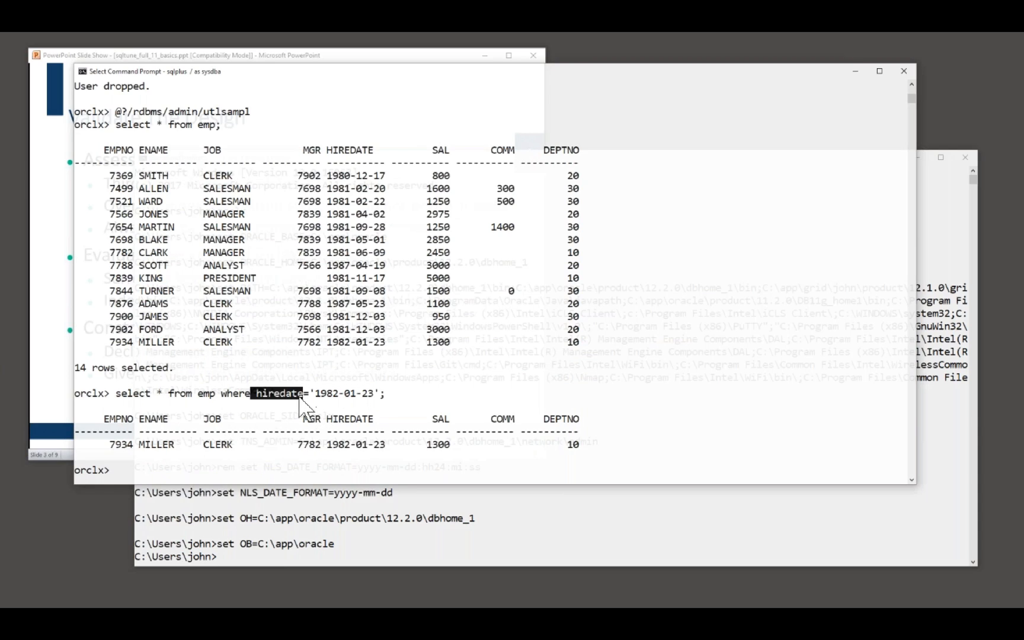
pyautogui.moveTo(287, 420)
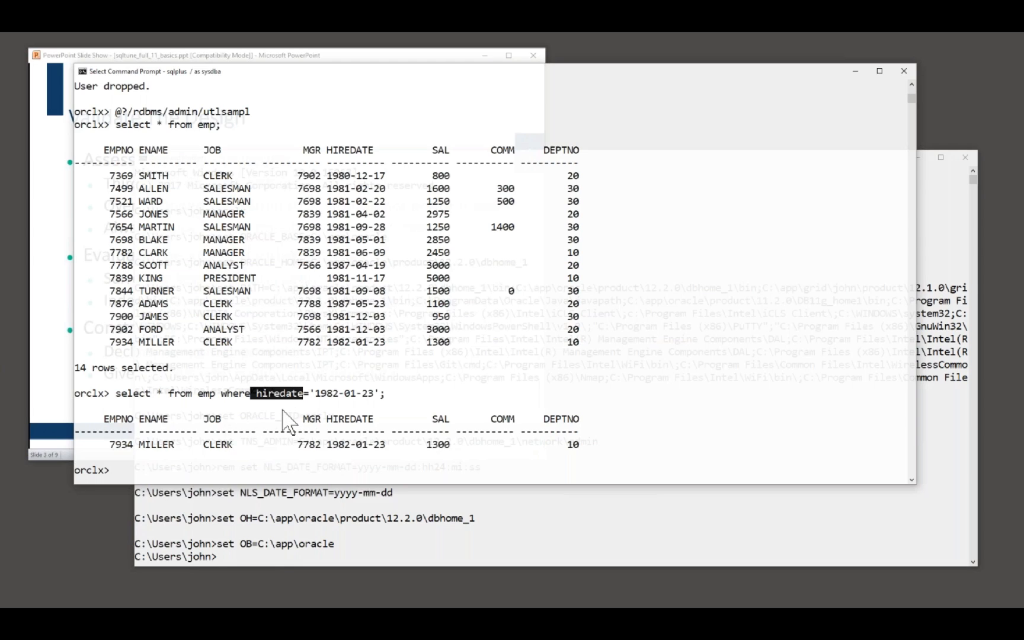
pyautogui.moveTo(316, 408)
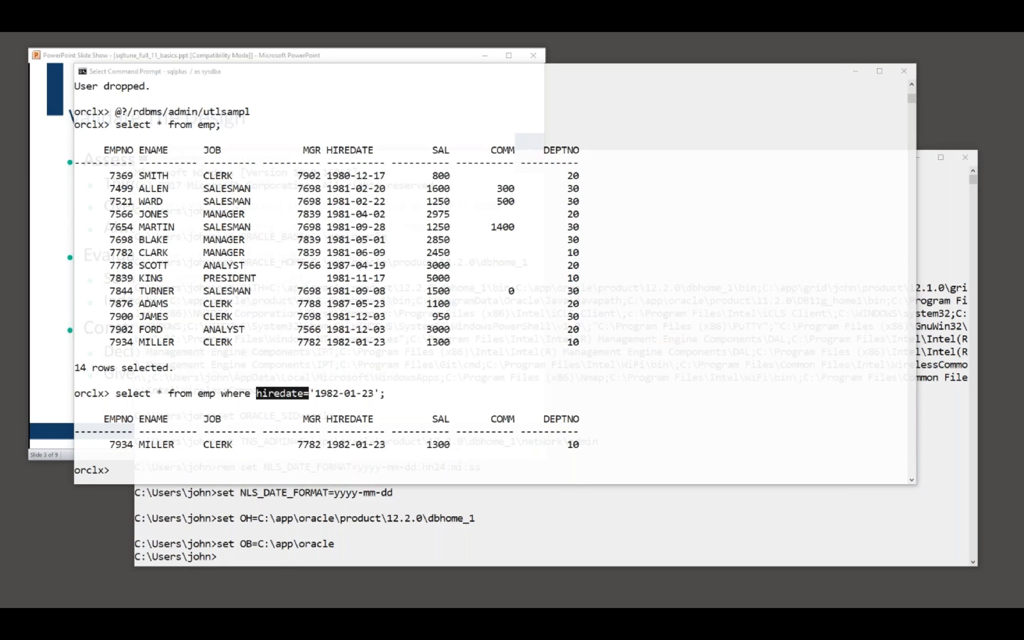
pyautogui.moveTo(287, 192)
pyautogui.write('alter session set nls_territory=America;')
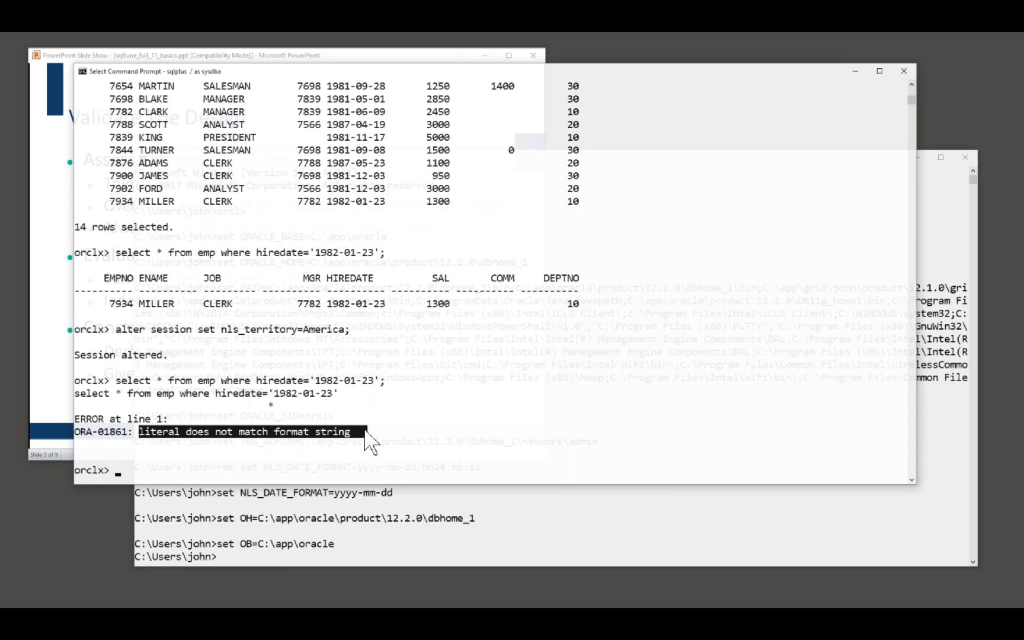
pyautogui.moveTo(347, 454)
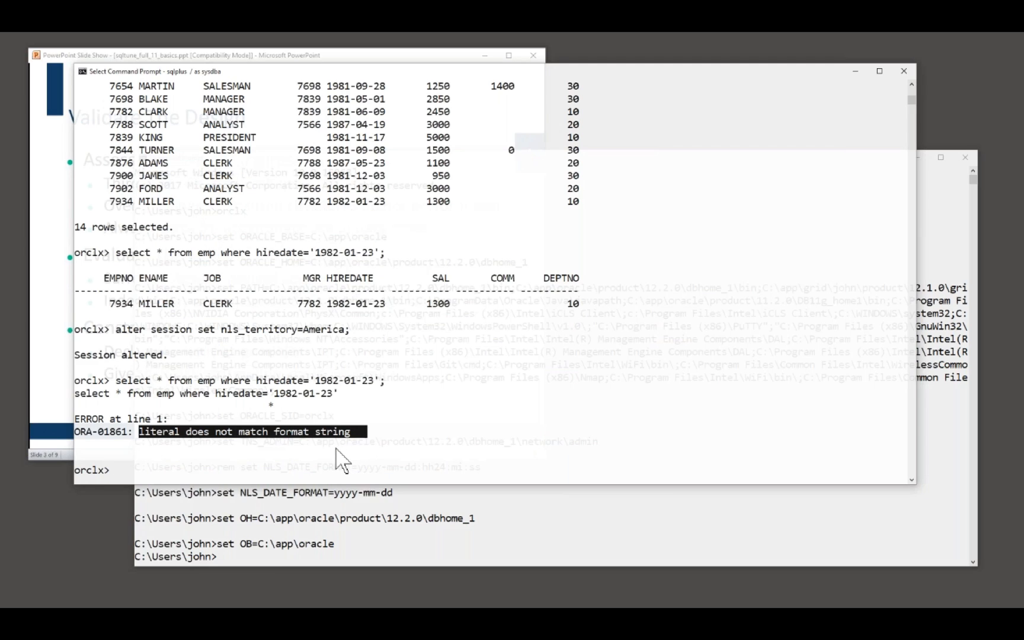
pyautogui.moveTo(340, 460)
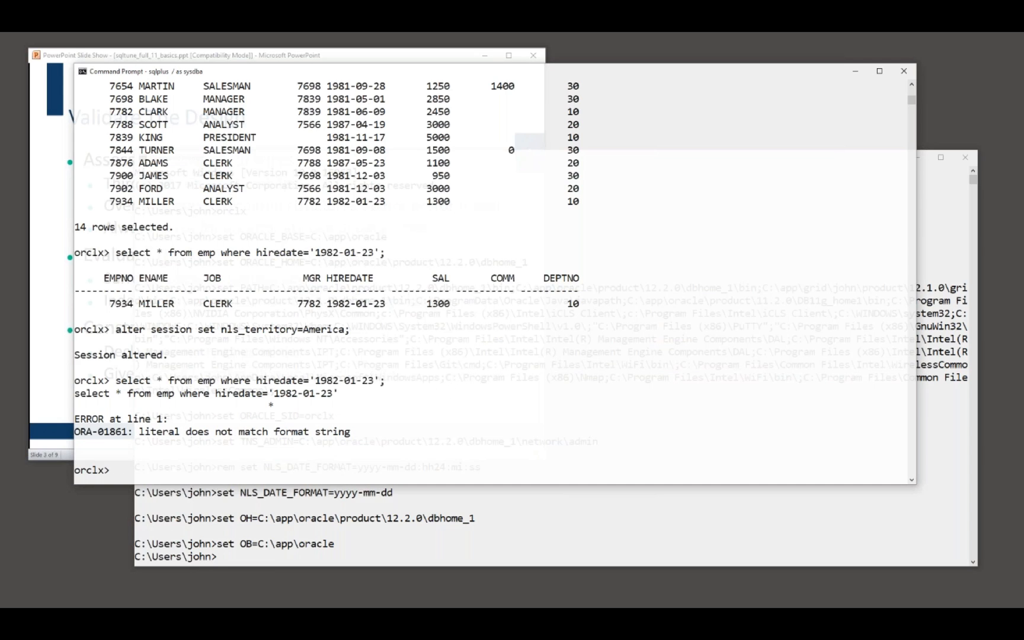
pyautogui.moveTo(338, 460)
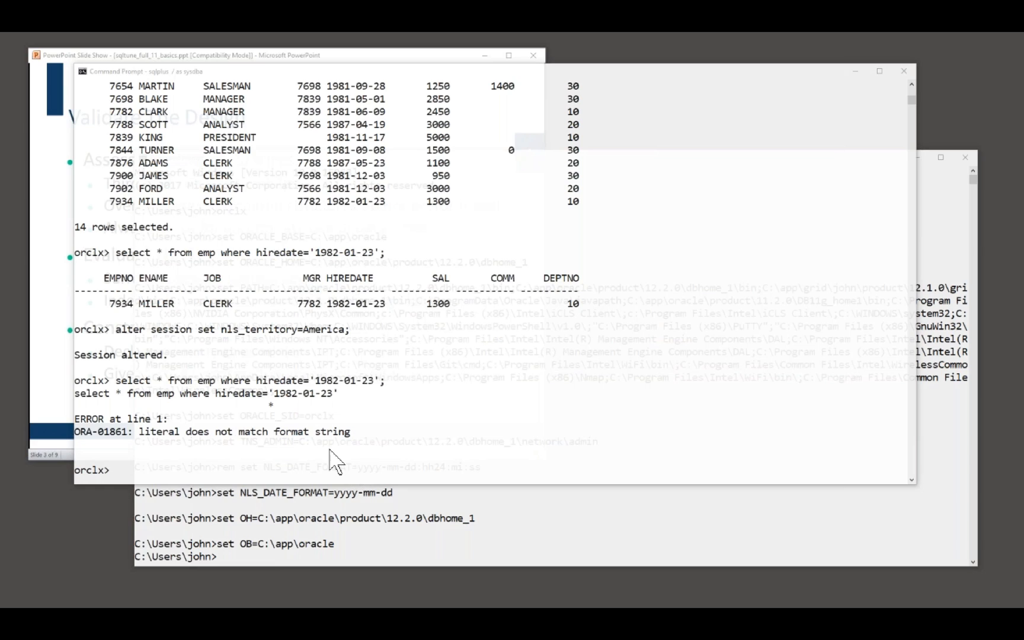
# Step: Rewrite the hire-date filter with to_date('1982-01-23','yyyy-mm-dd','nls_date_language=English')
pyautogui.write("select * from emp where hiredate=to_date('1982-01-23','yyyy-mm-dd','nls_date_language=English');")
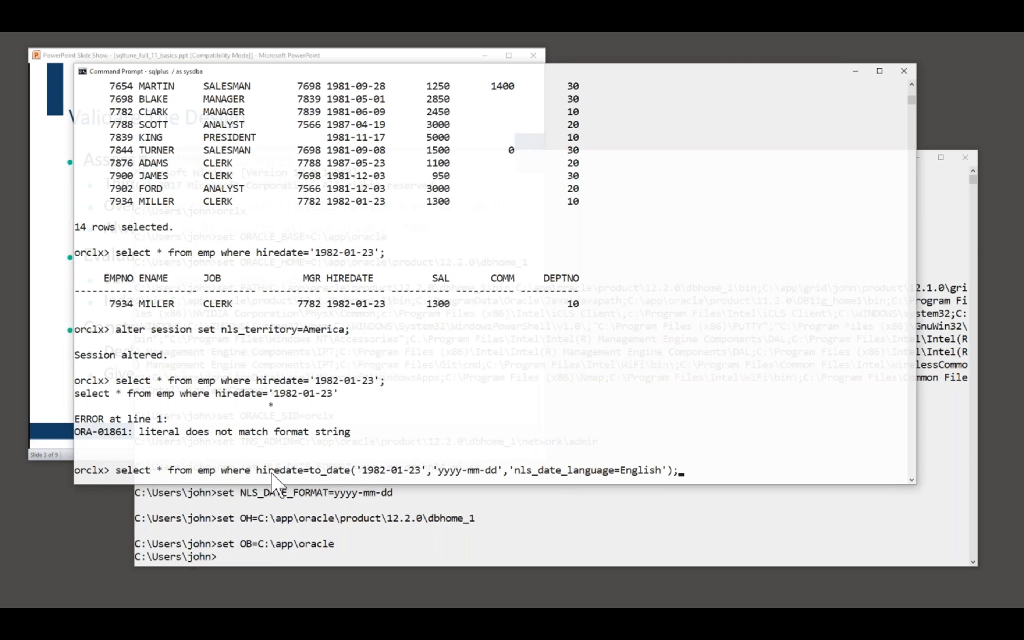
pyautogui.moveTo(371, 485)
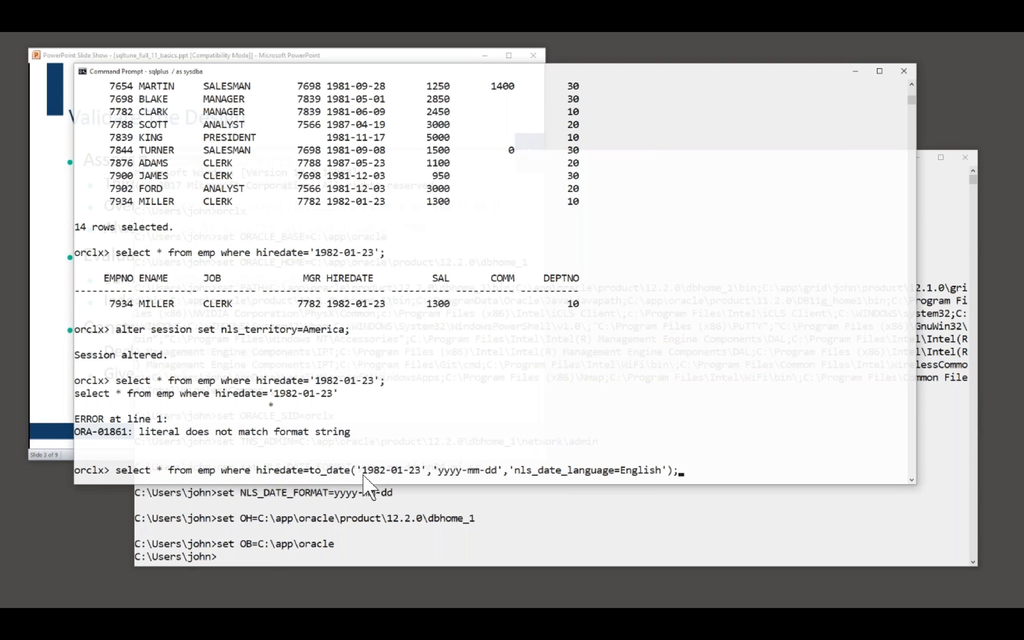
pyautogui.moveTo(484, 489)
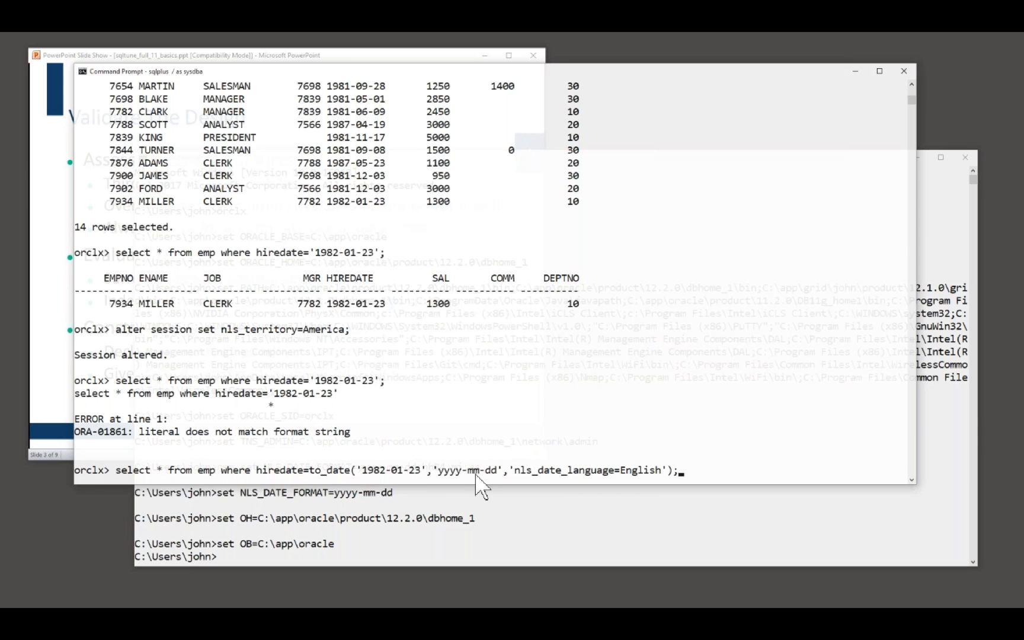
pyautogui.moveTo(532, 489)
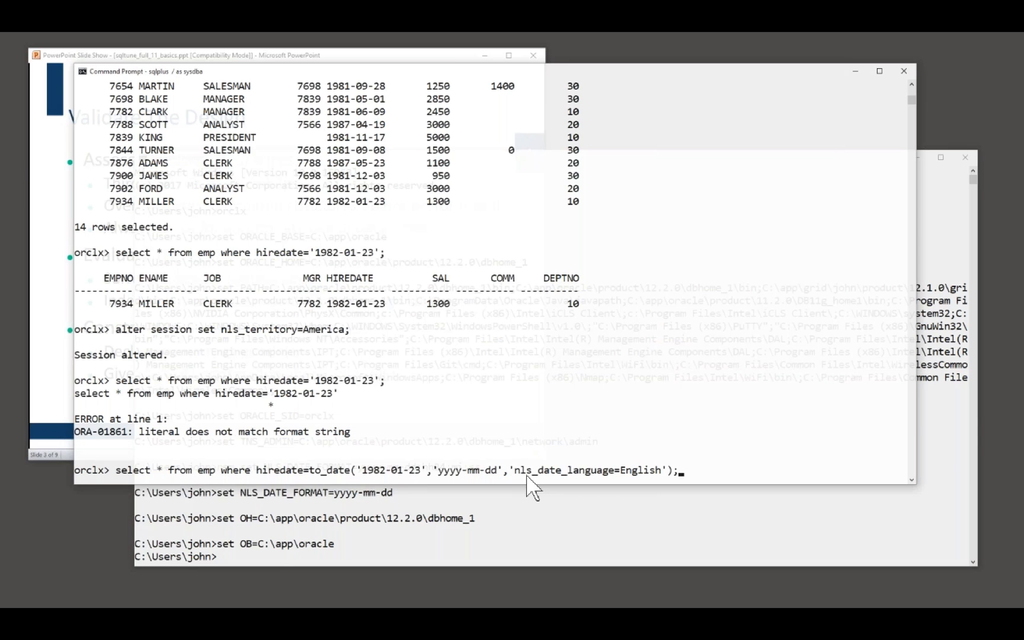
pyautogui.moveTo(633, 408)
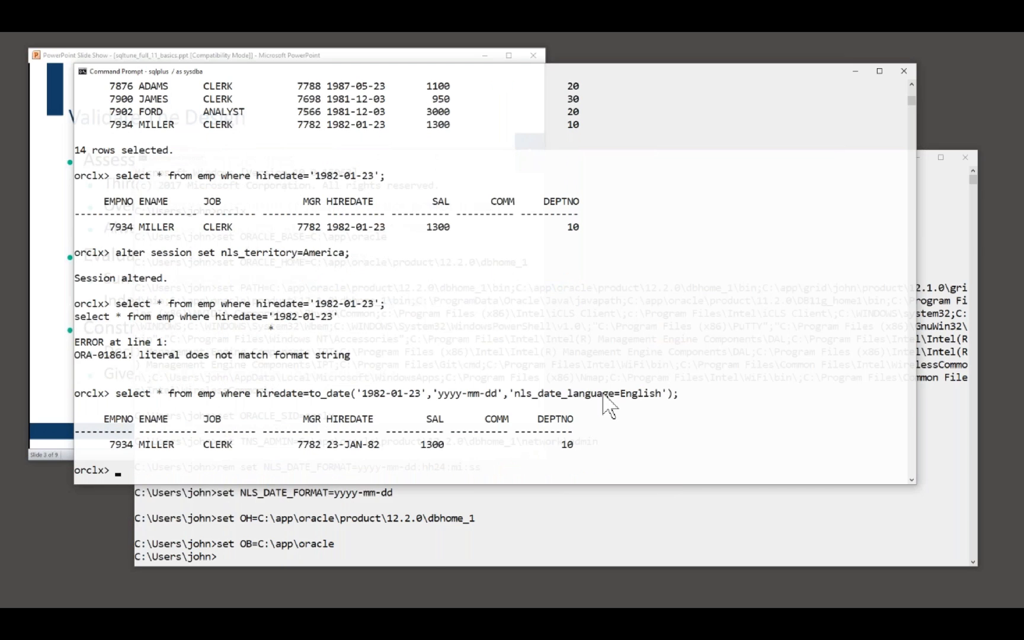
pyautogui.moveTo(591, 421)
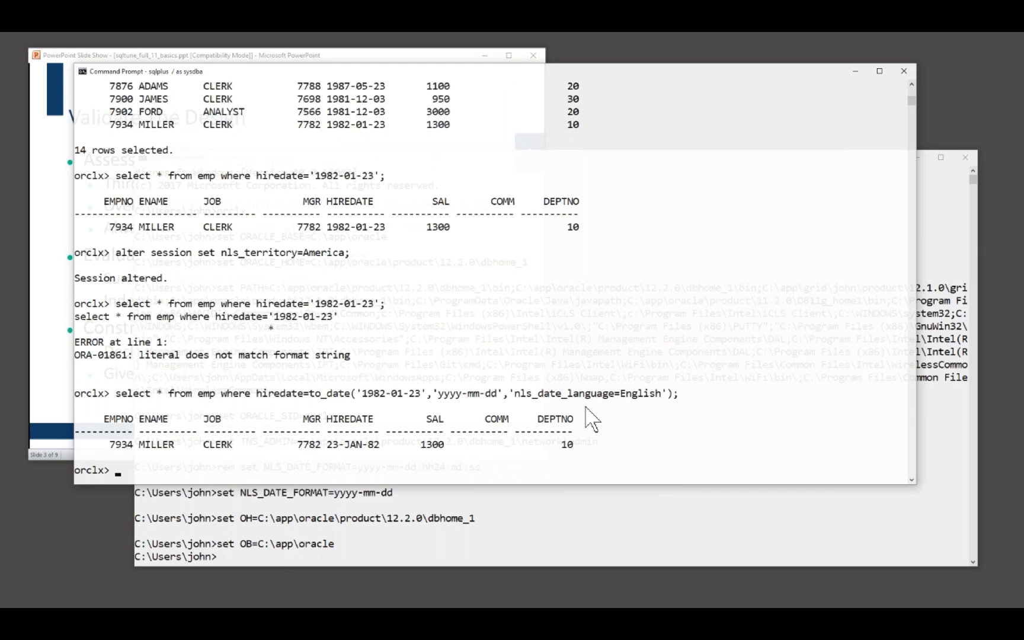
pyautogui.moveTo(125, 108)
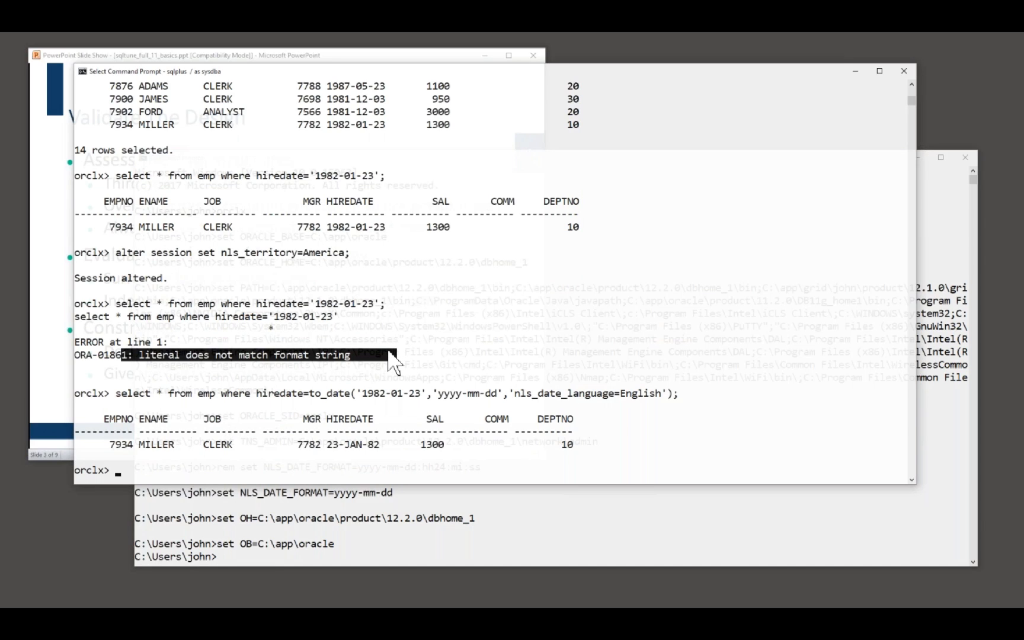
pyautogui.moveTo(328, 82)
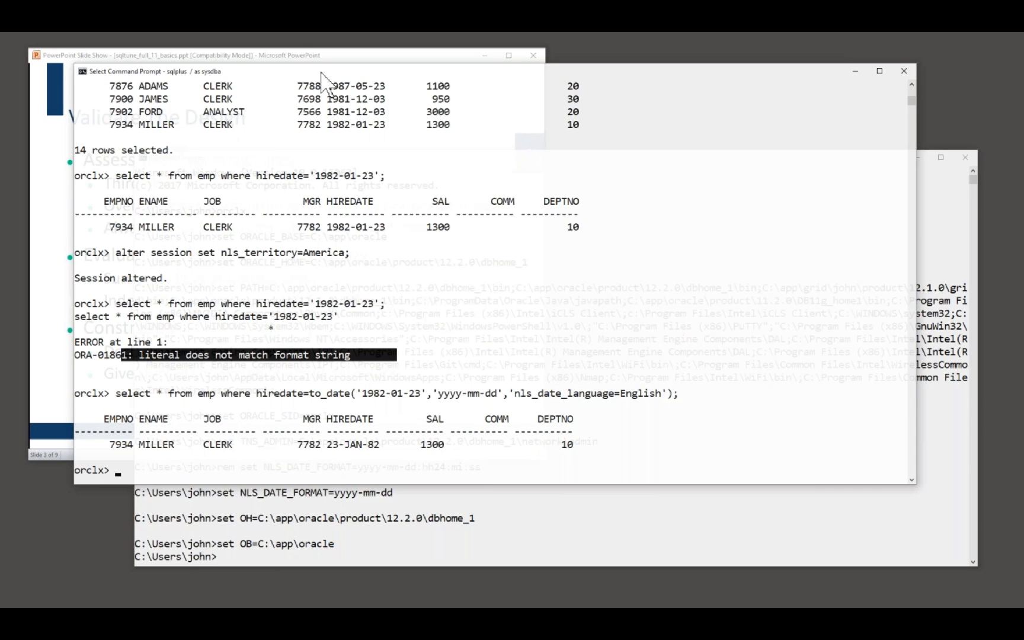
pyautogui.moveTo(67, 296)
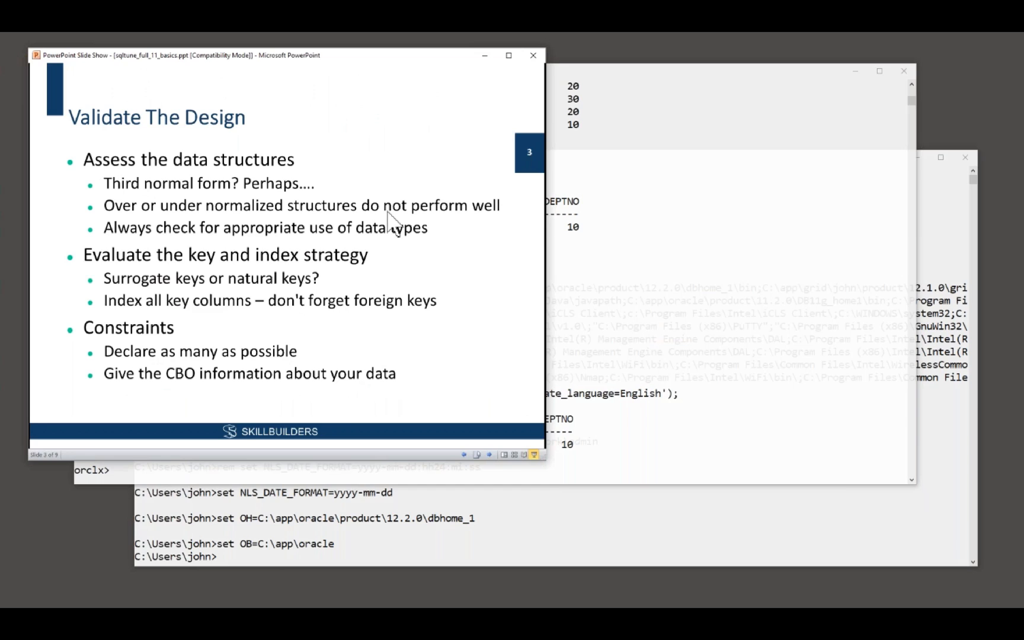
pyautogui.moveTo(139, 265)
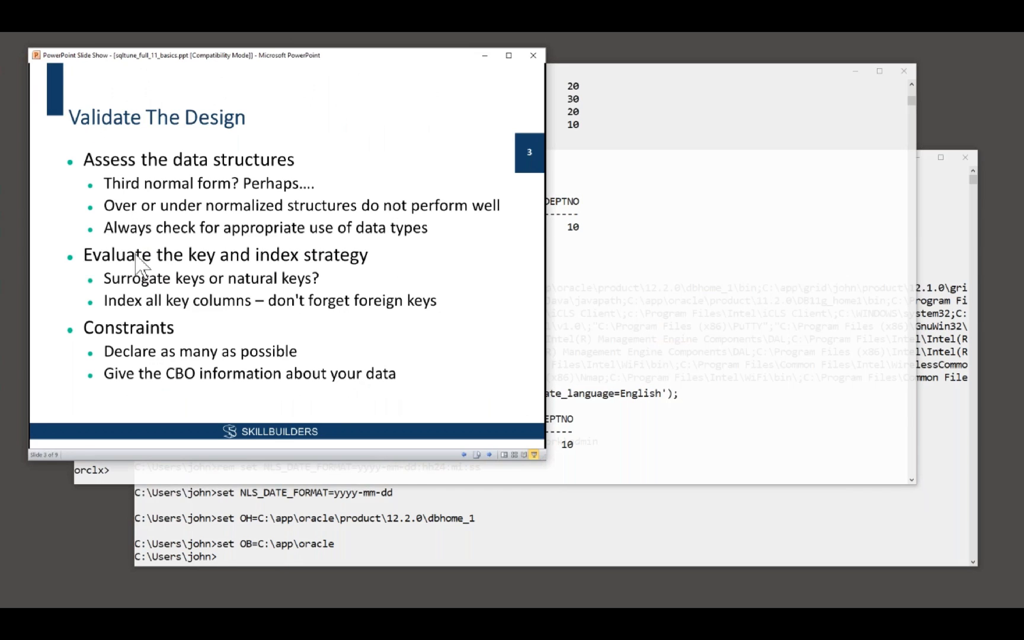
pyautogui.moveTo(367, 334)
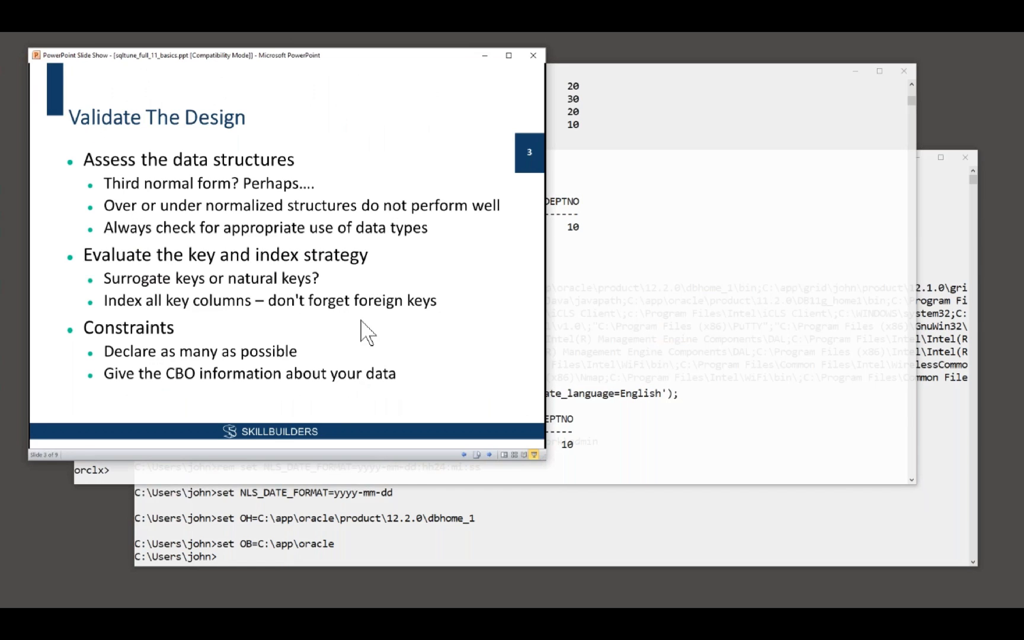
pyautogui.moveTo(251, 320)
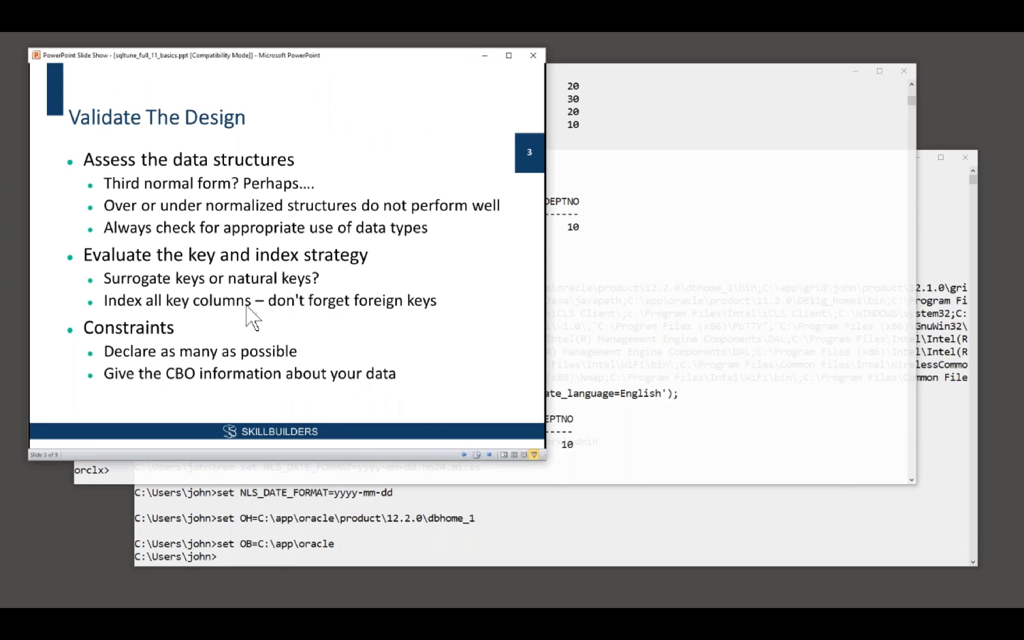
pyautogui.moveTo(366, 349)
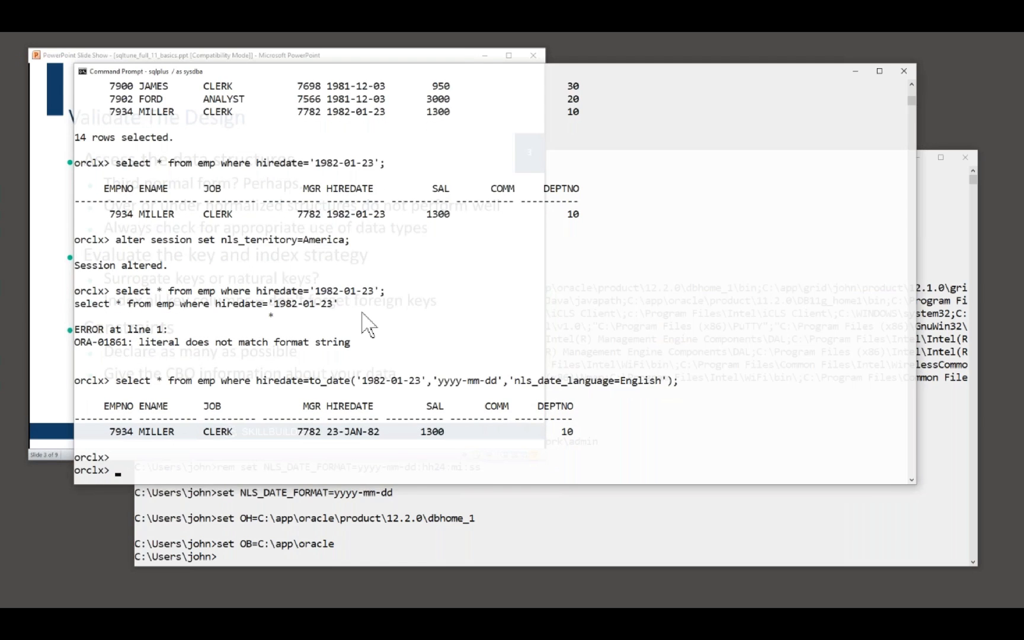
pyautogui.moveTo(82, 382)
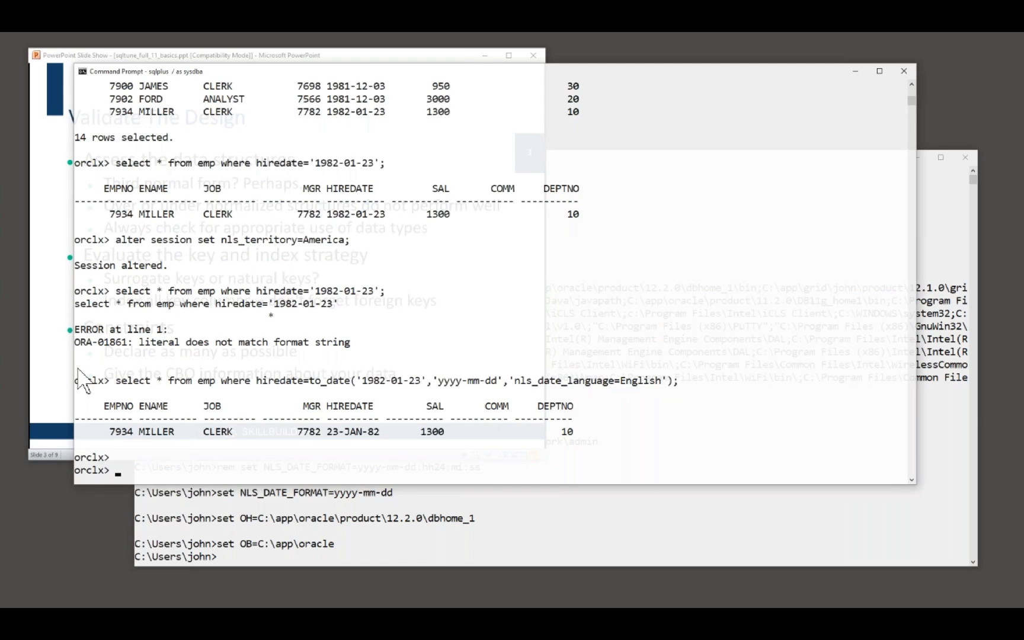
pyautogui.moveTo(82, 382)
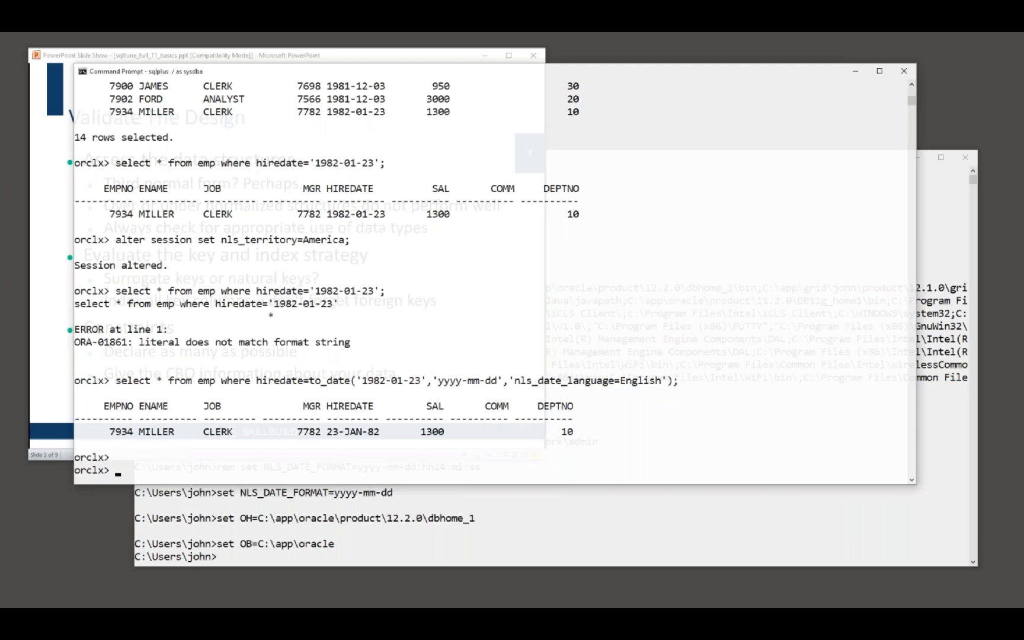
pyautogui.moveTo(513, 537)
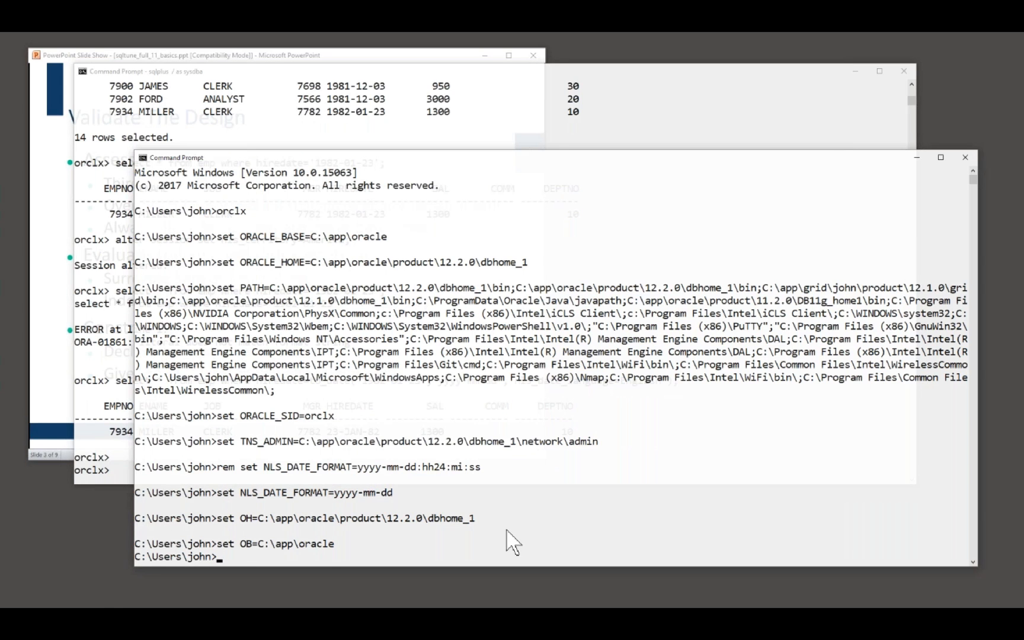
# Step: Connect a second session as scott and delete the department 10 employees without committing
pyautogui.write('sqlplus scott/tiger')
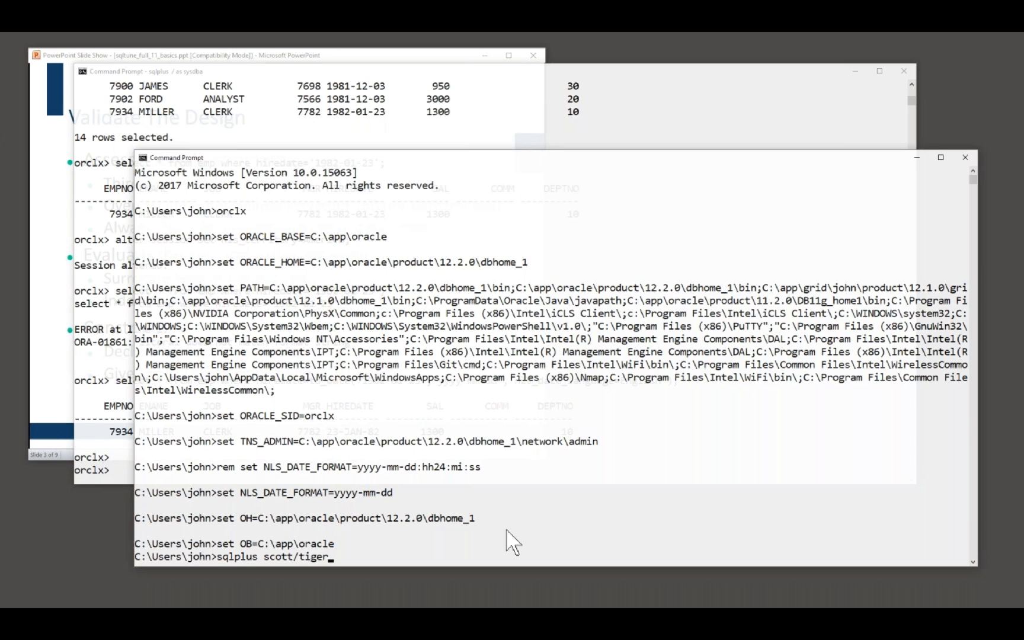
pyautogui.press('Return')
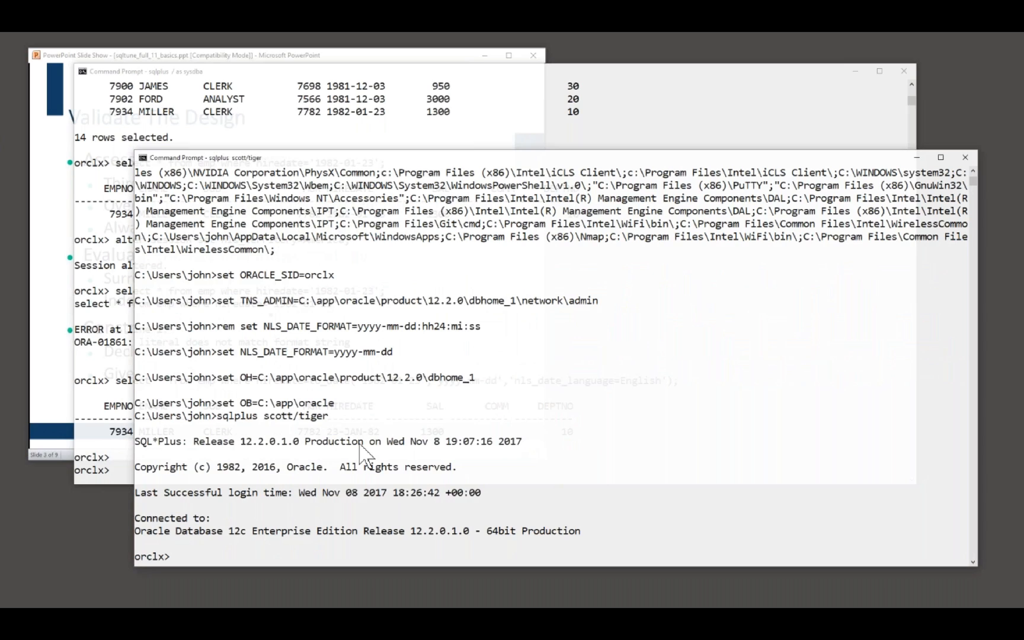
pyautogui.write('delete from emp where deptno=10;')
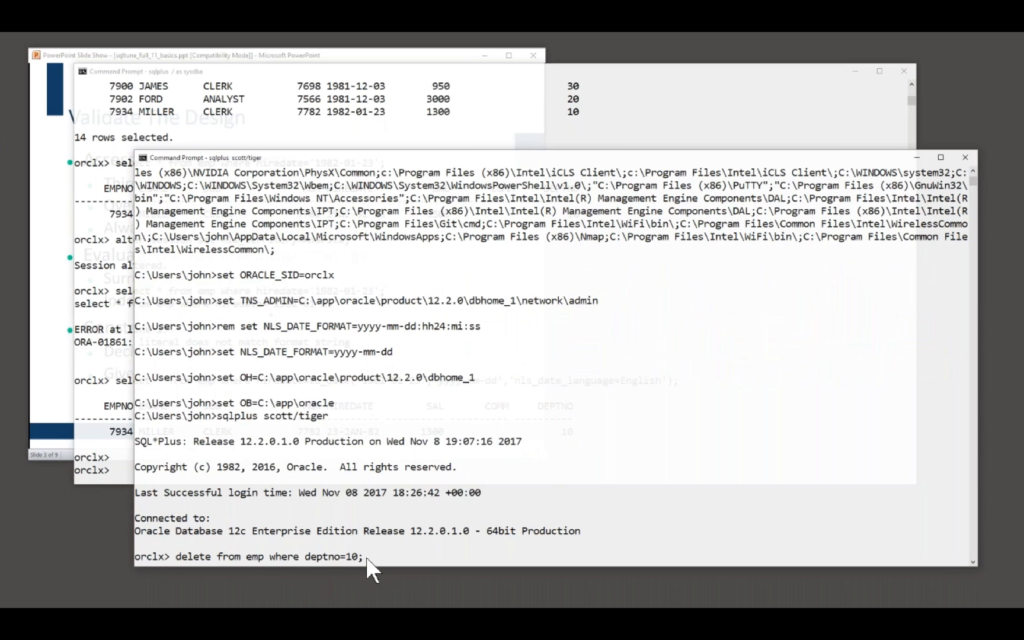
pyautogui.press('Return')
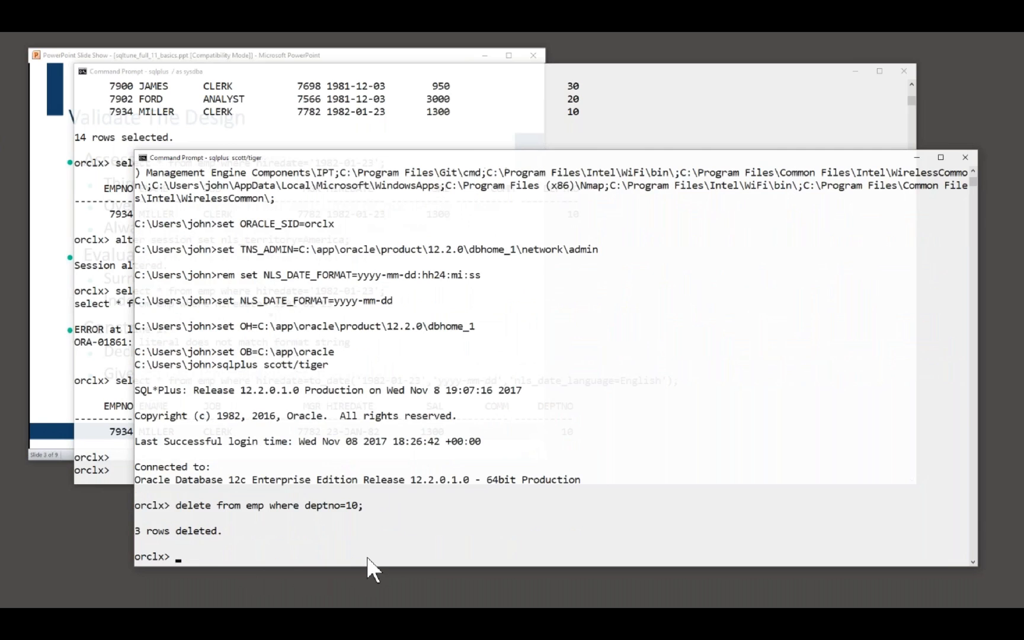
pyautogui.moveTo(373, 566)
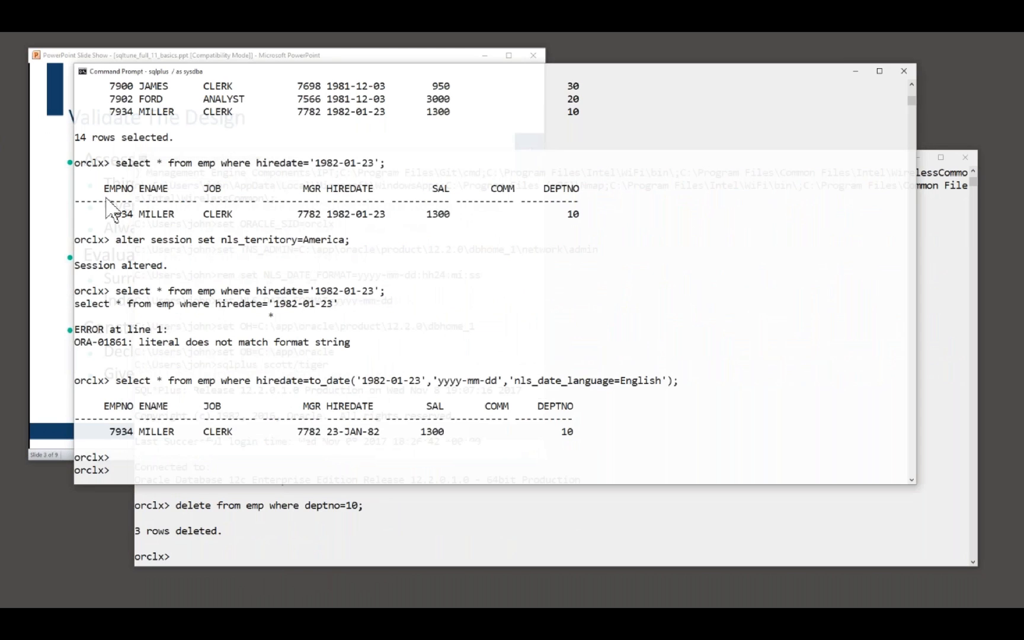
# Step: From the sysdba session delete dept row deptno=40, which hangs on scott's uncommitted delete
pyautogui.write('delete from dept where deptno=40;')
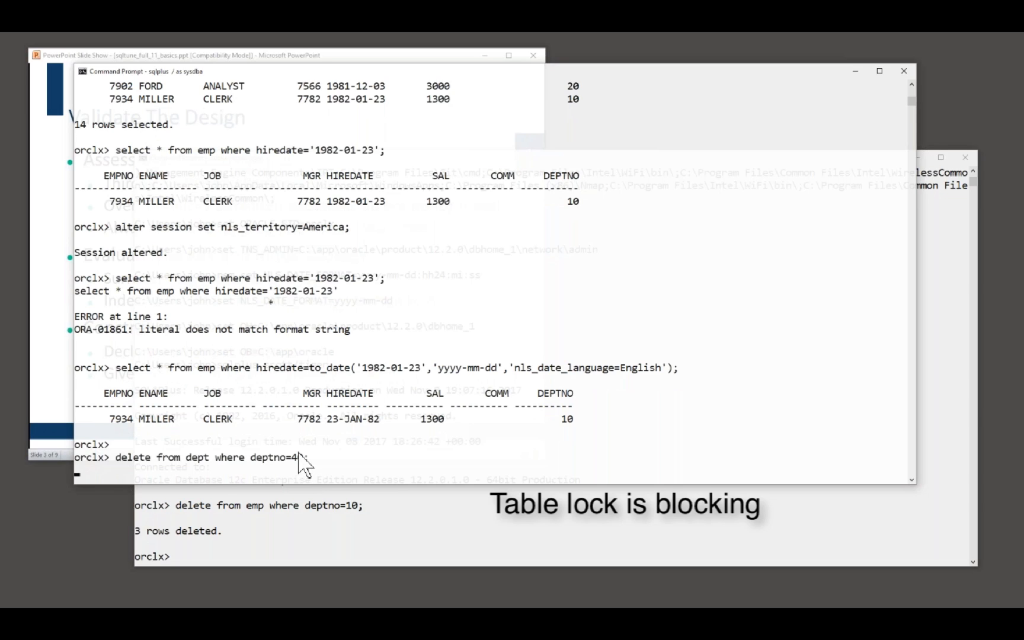
pyautogui.write('0;')
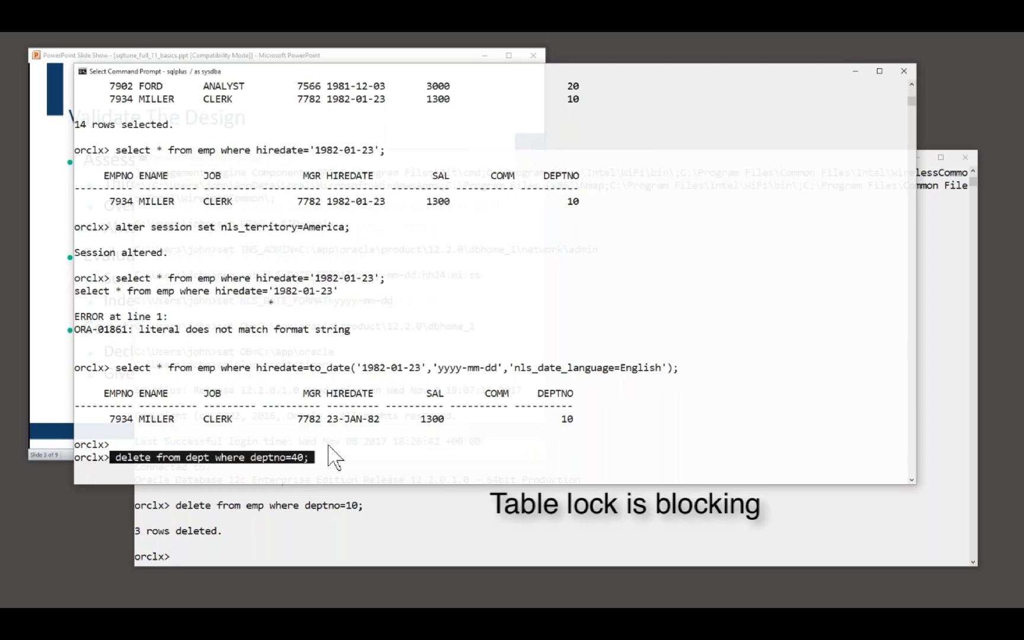
pyautogui.moveTo(194, 477)
pyautogui.write('rollba')
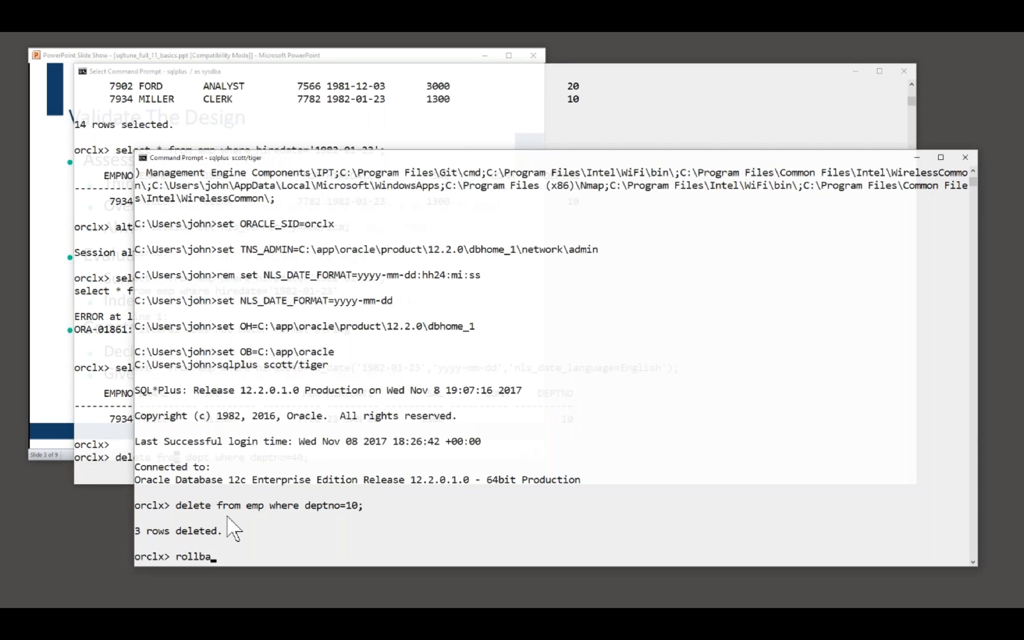
# Step: Roll back scott's employee deletes so the blocked department 40 delete completes
pyautogui.write('ck;')
pyautogui.write('create index fk on emp(deptno);')
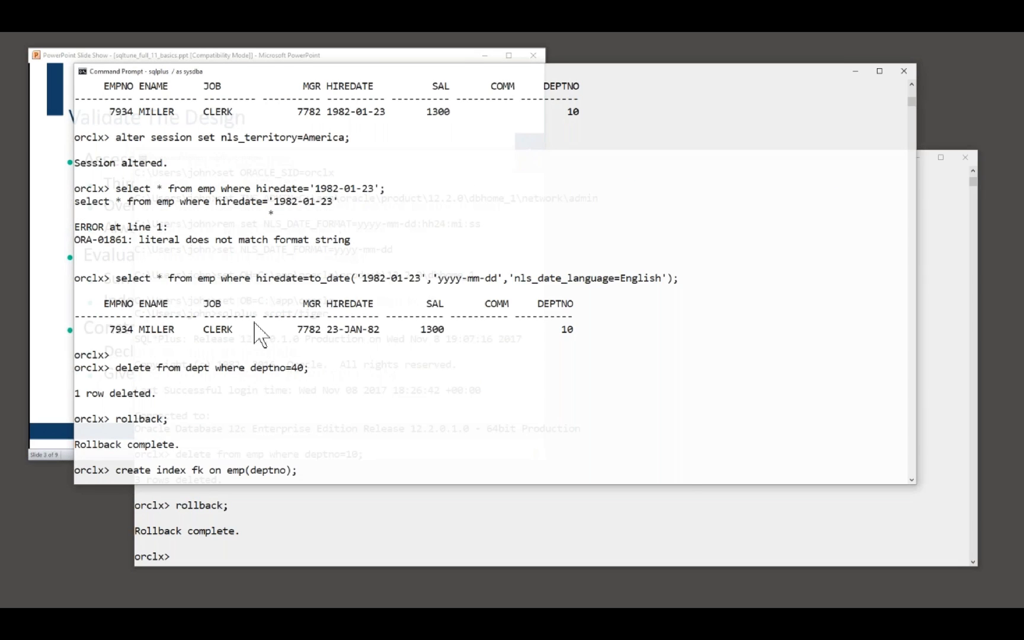
# Step: Create index fk on emp(deptno), rerun both deletes without blocking, and exit scott's session
pyautogui.doubleClick(197, 471)
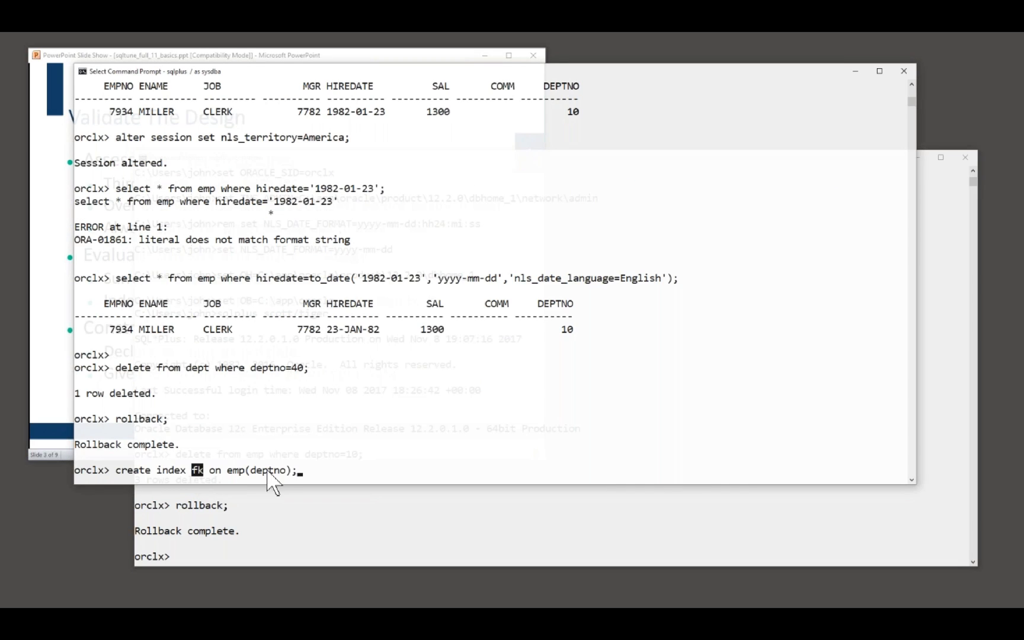
pyautogui.doubleClick(232, 470)
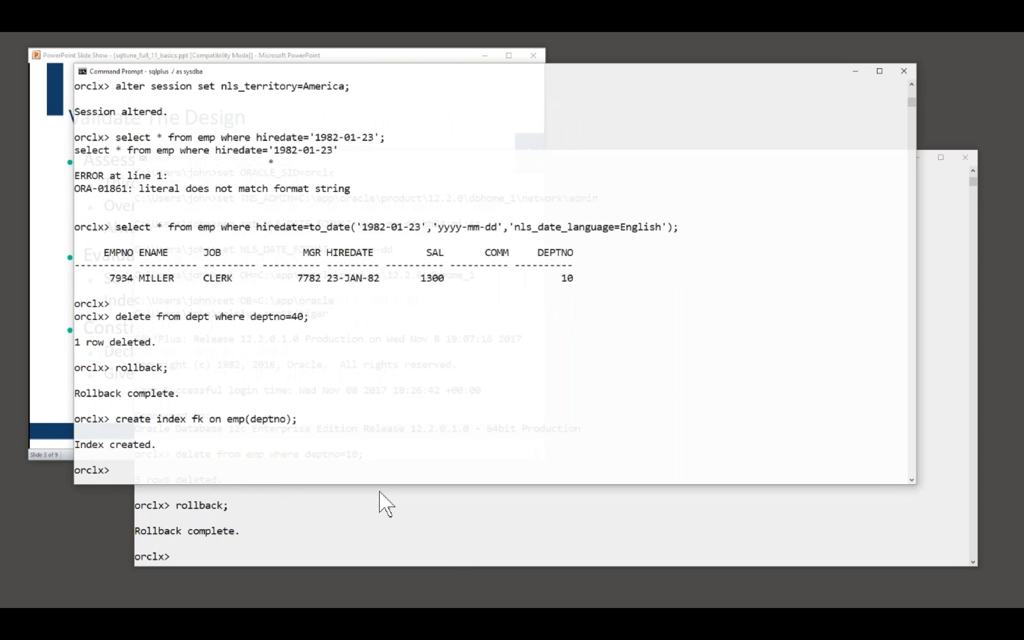
pyautogui.click(393, 476)
pyautogui.write('delete from dept where deptno=40;')
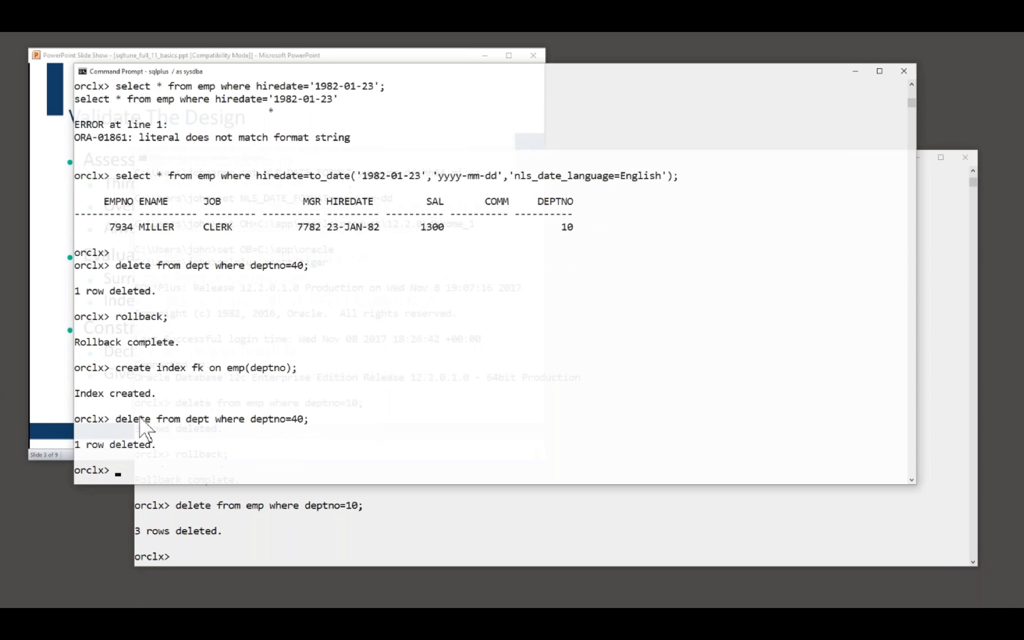
pyautogui.moveTo(215, 471)
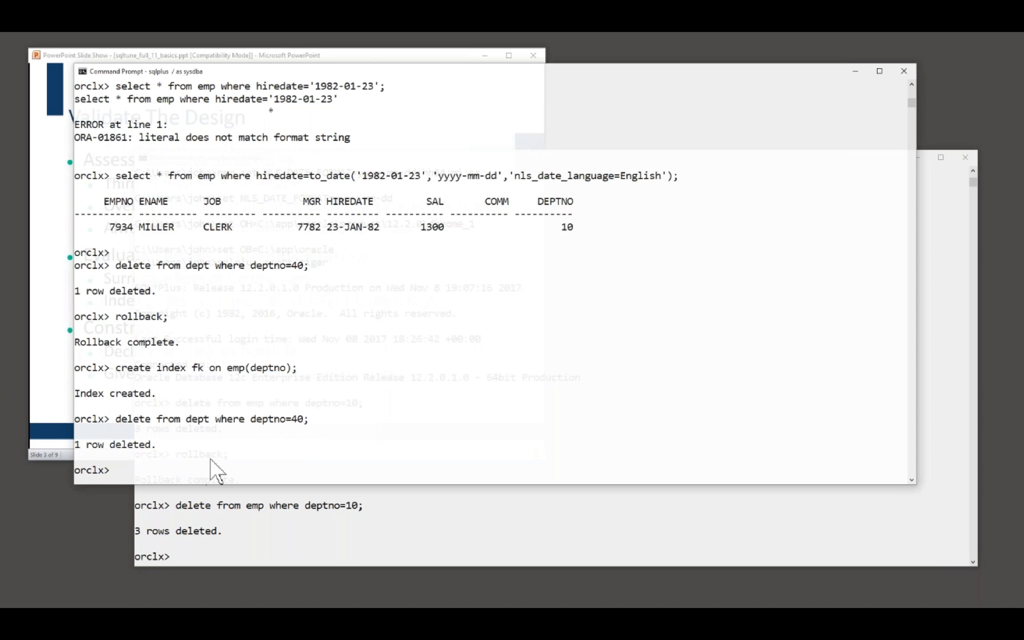
pyautogui.write('exit')
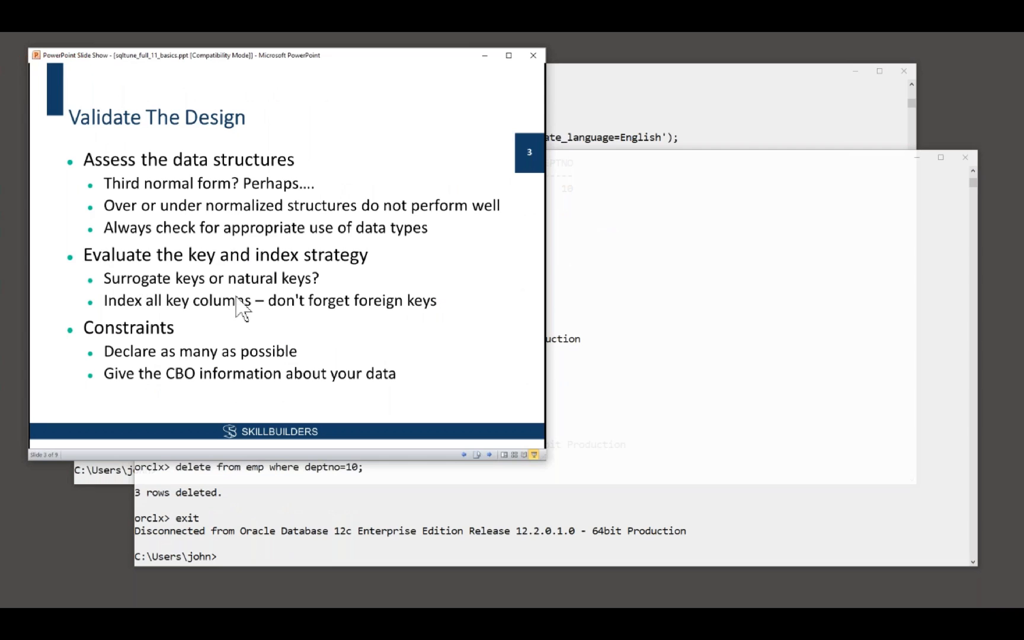
pyautogui.moveTo(183, 342)
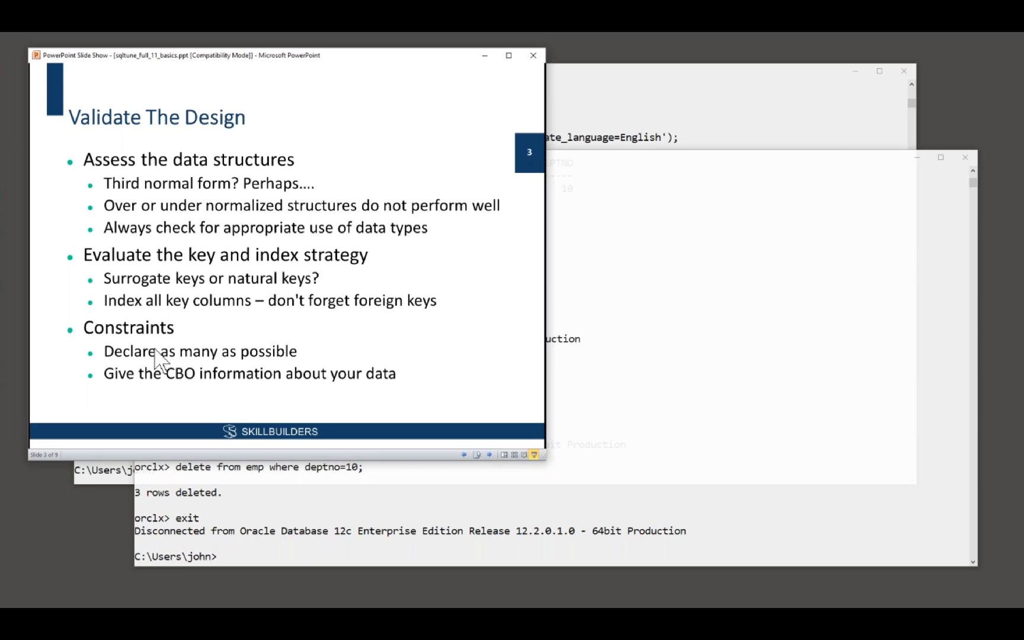
pyautogui.moveTo(163, 359)
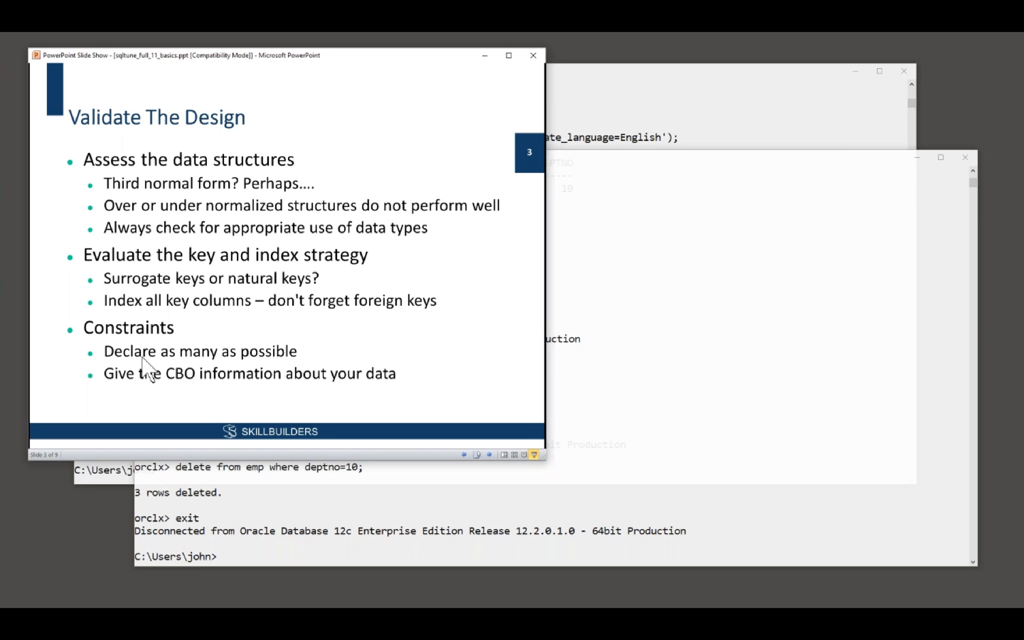
pyautogui.moveTo(57, 436)
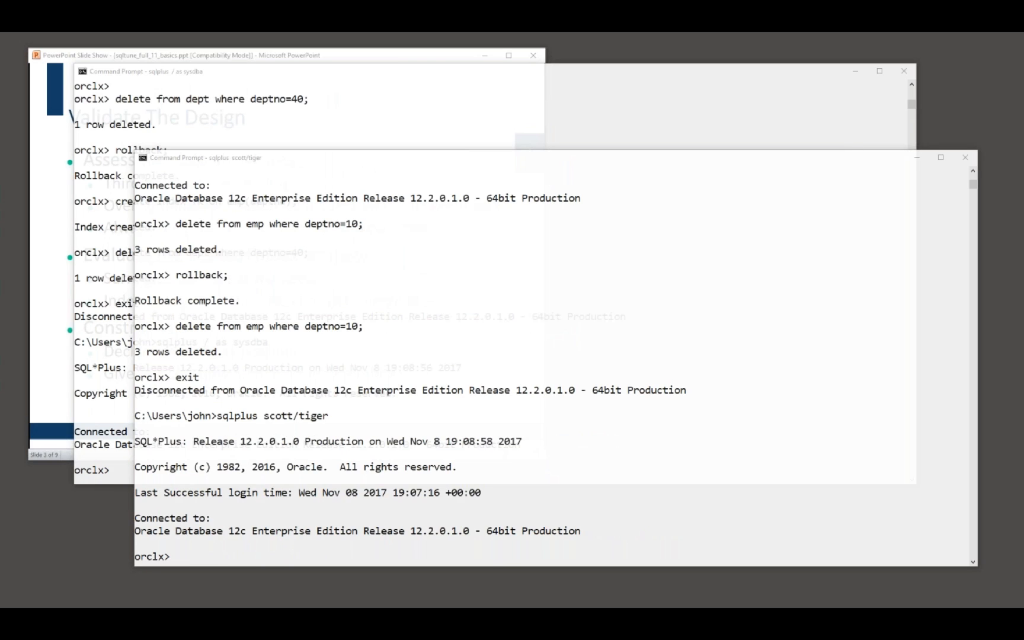
# Step: Enable autotrace explain and count employees grouped by deptno, showing a full table scan of EMP
pyautogui.write('set autot on exp')
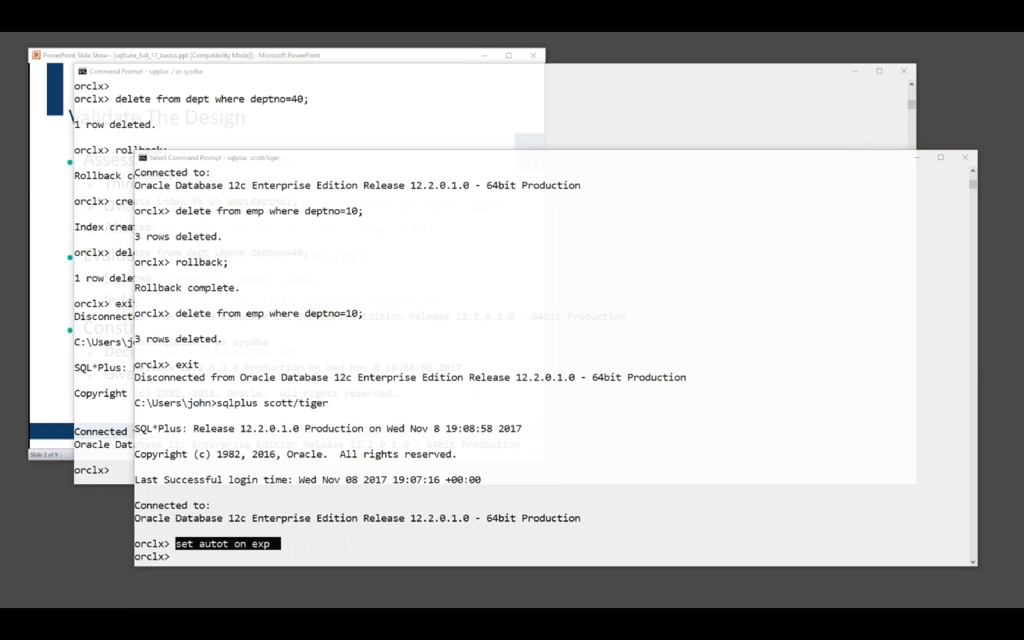
pyautogui.moveTo(526, 259)
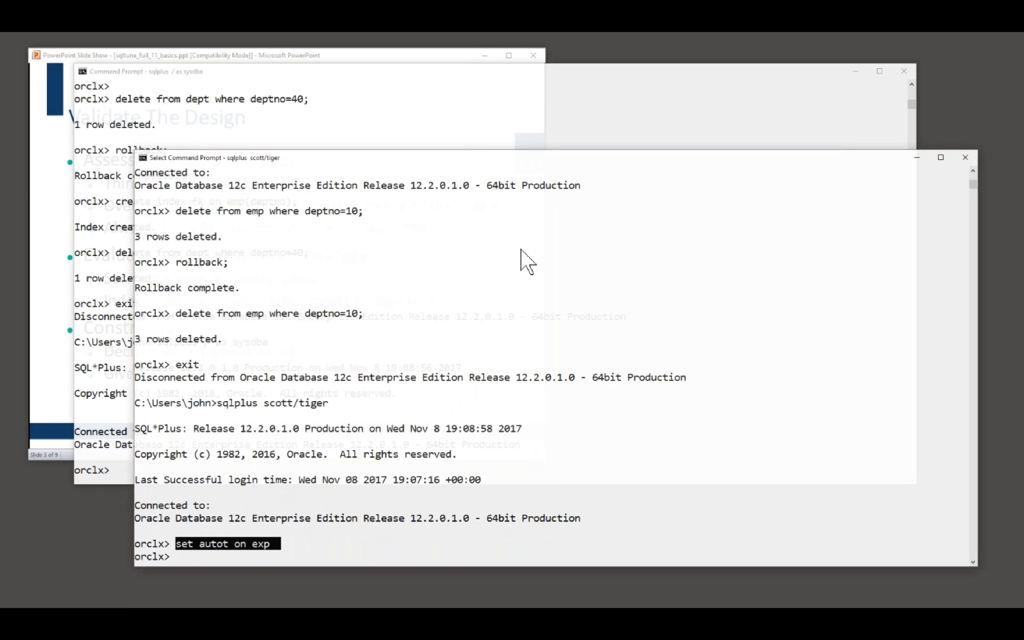
pyautogui.write('select deptno,count(*) from emp group by deptno;')
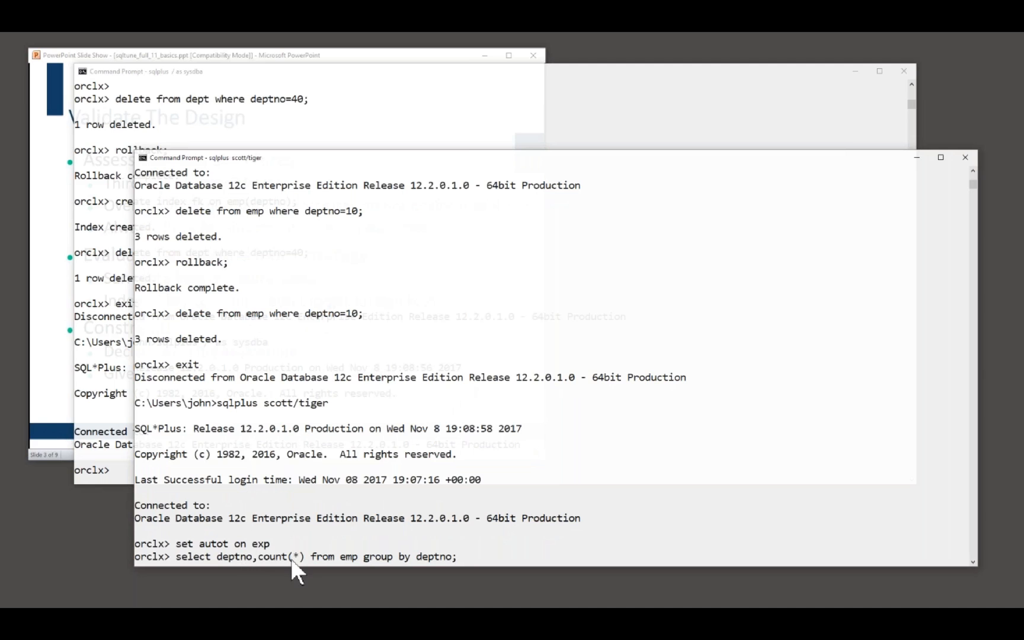
pyautogui.moveTo(415, 431)
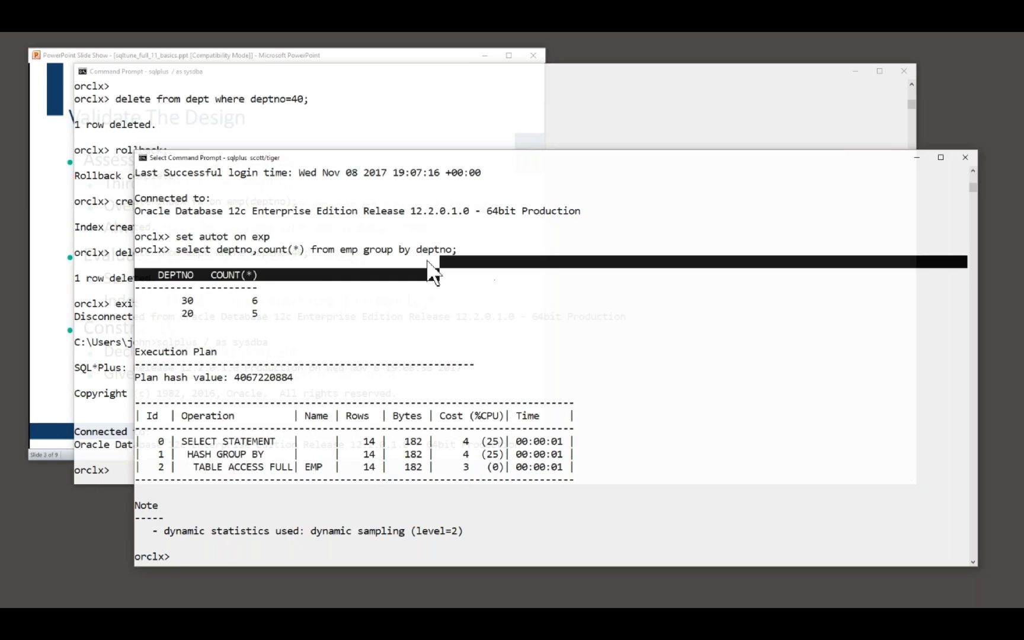
# Step: Describe emp, then alter table emp to make deptno NOT NULL
pyautogui.write('desc')
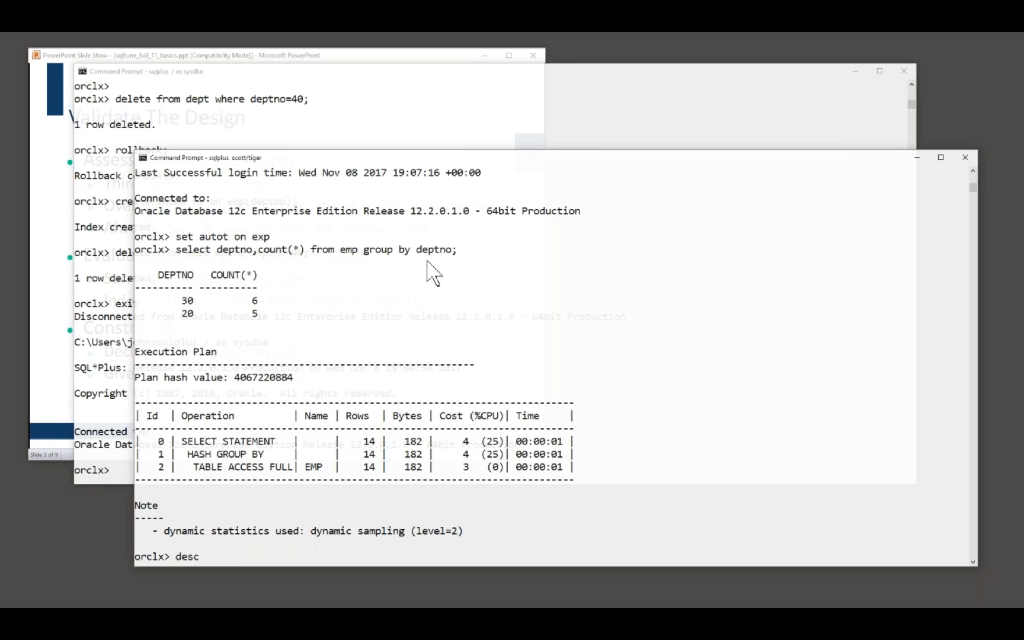
pyautogui.write('emp;')
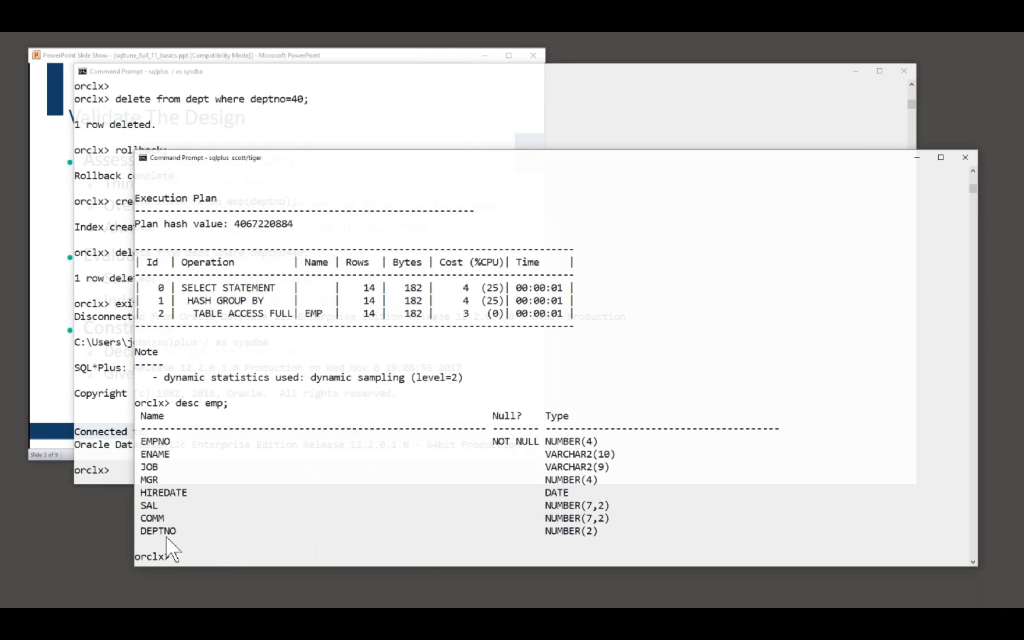
pyautogui.click(157, 530)
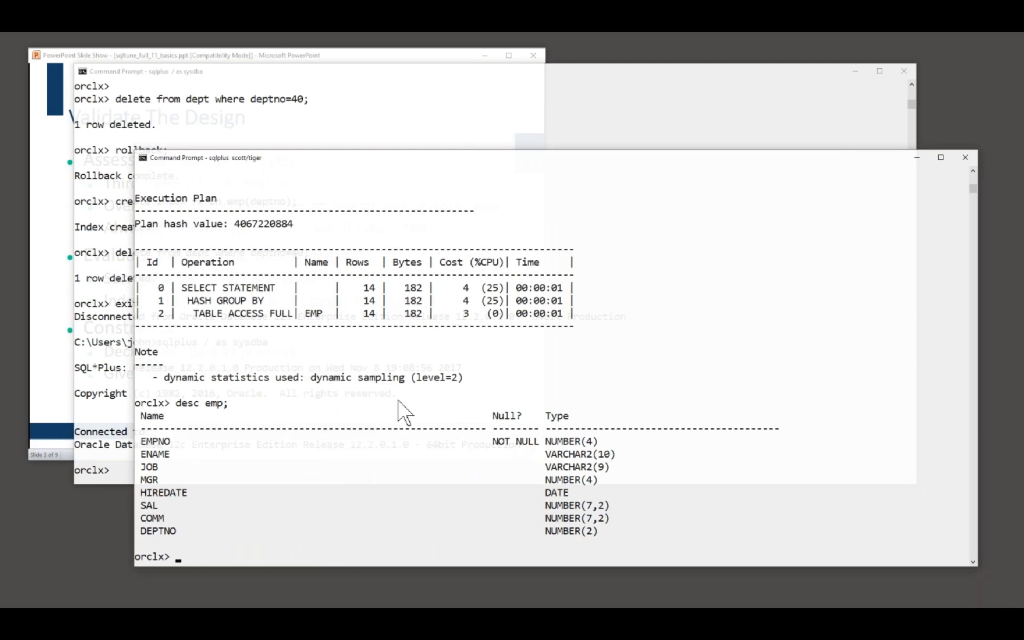
pyautogui.write('alter table emp modify (deptno not null);')
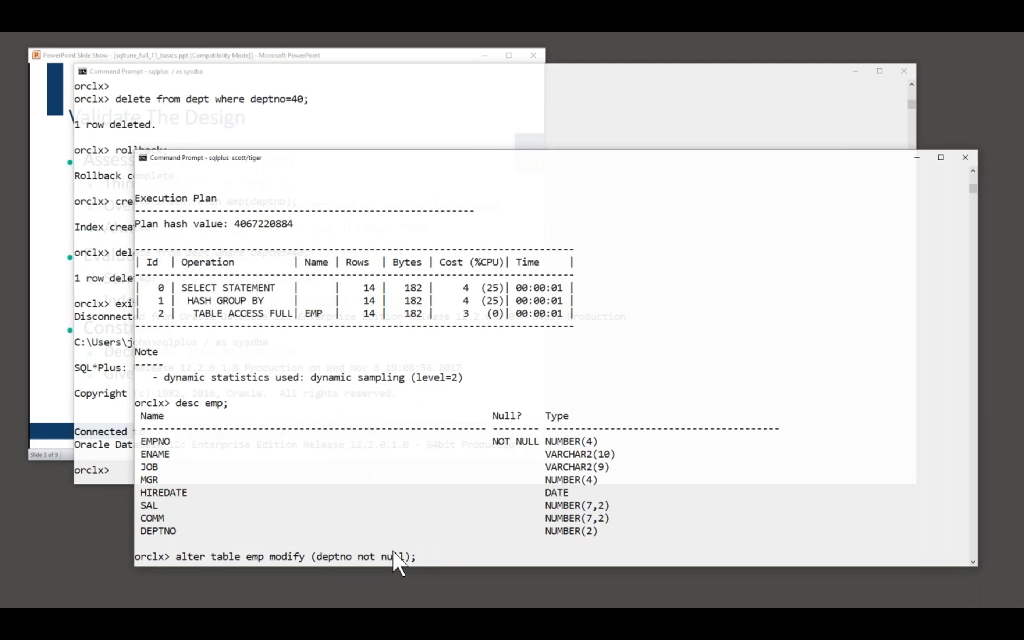
pyautogui.press('Return')
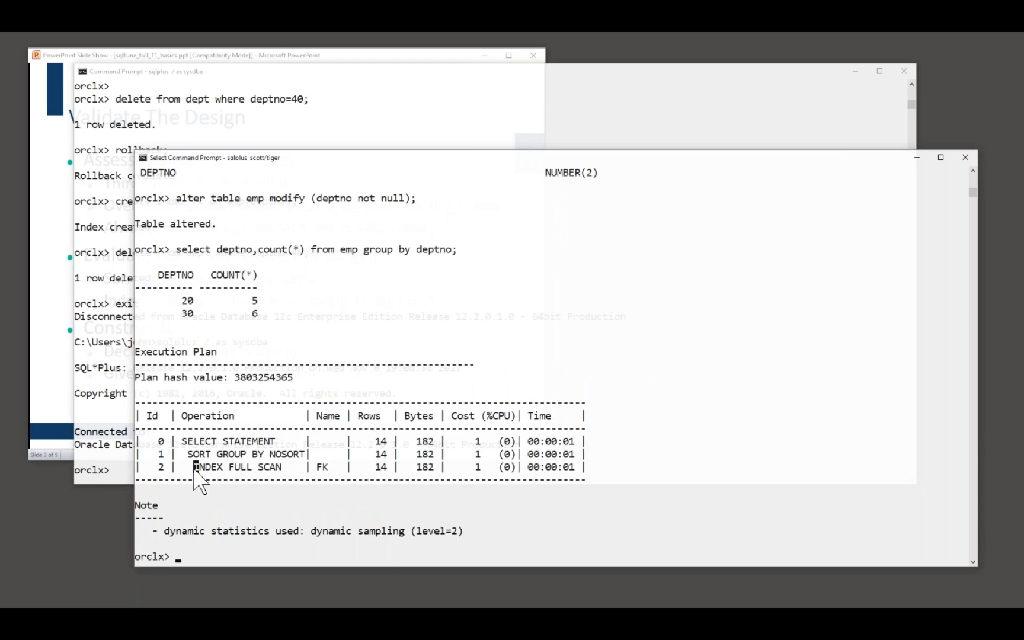
# Step: Compare the earlier cost-4 full table scan with the new FK index full scan costing 1
pyautogui.doubleClick(238, 466)
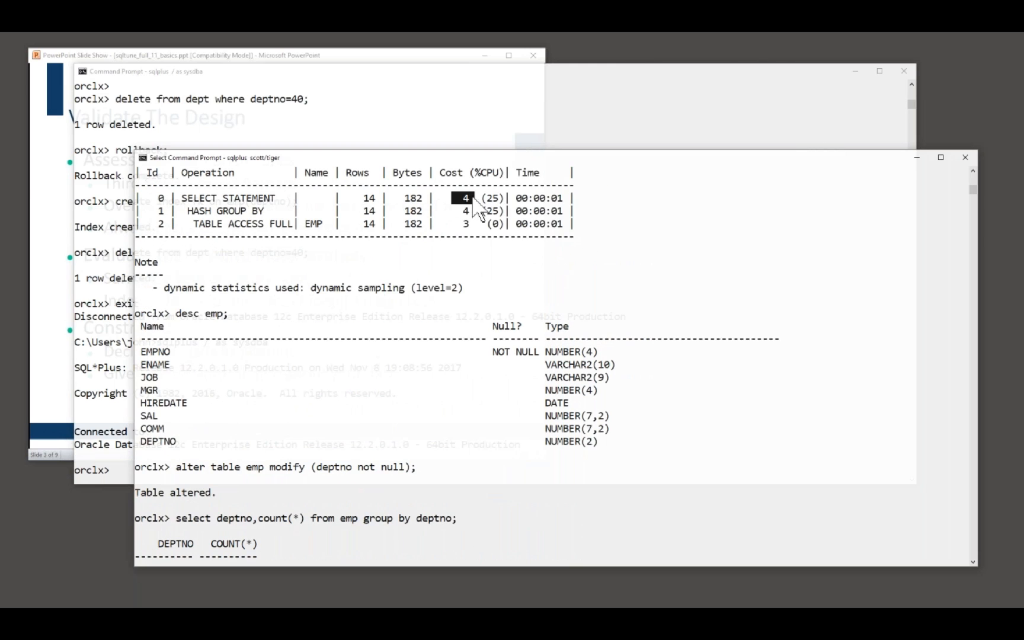
pyautogui.scroll(-3)
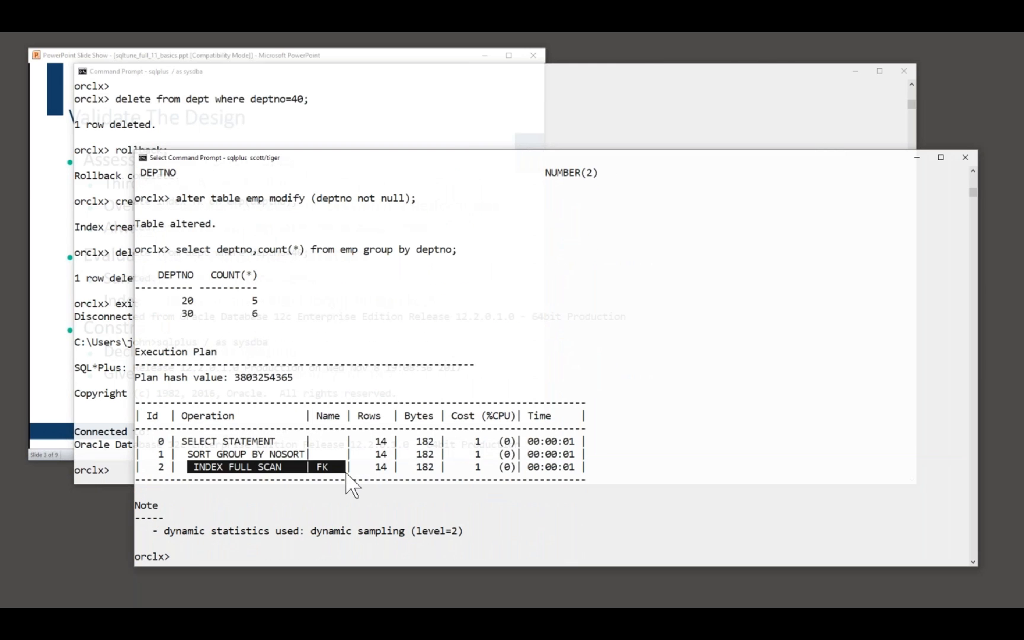
pyautogui.moveTo(355, 473)
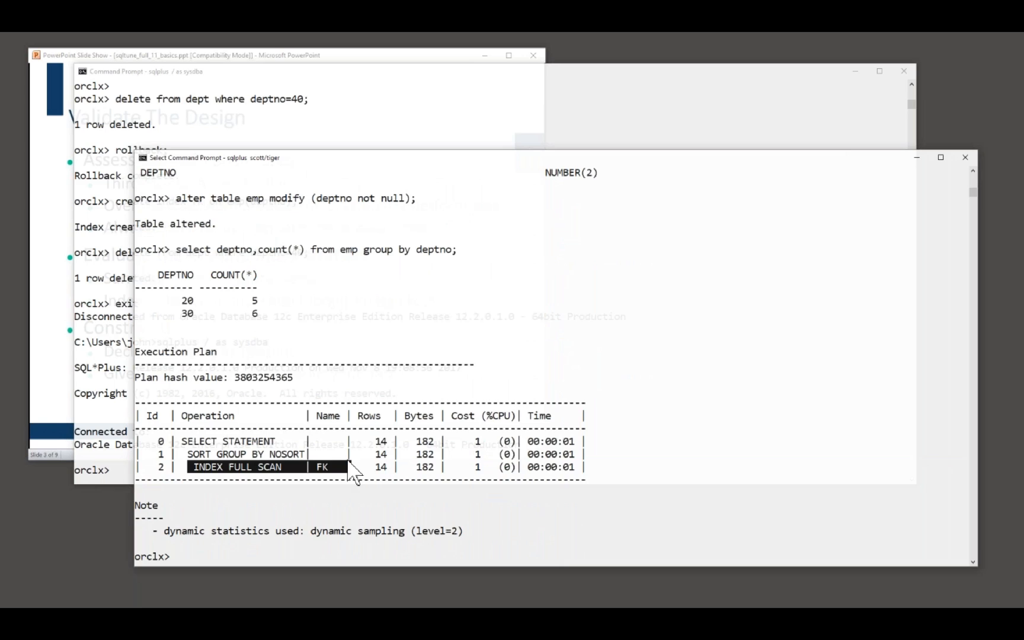